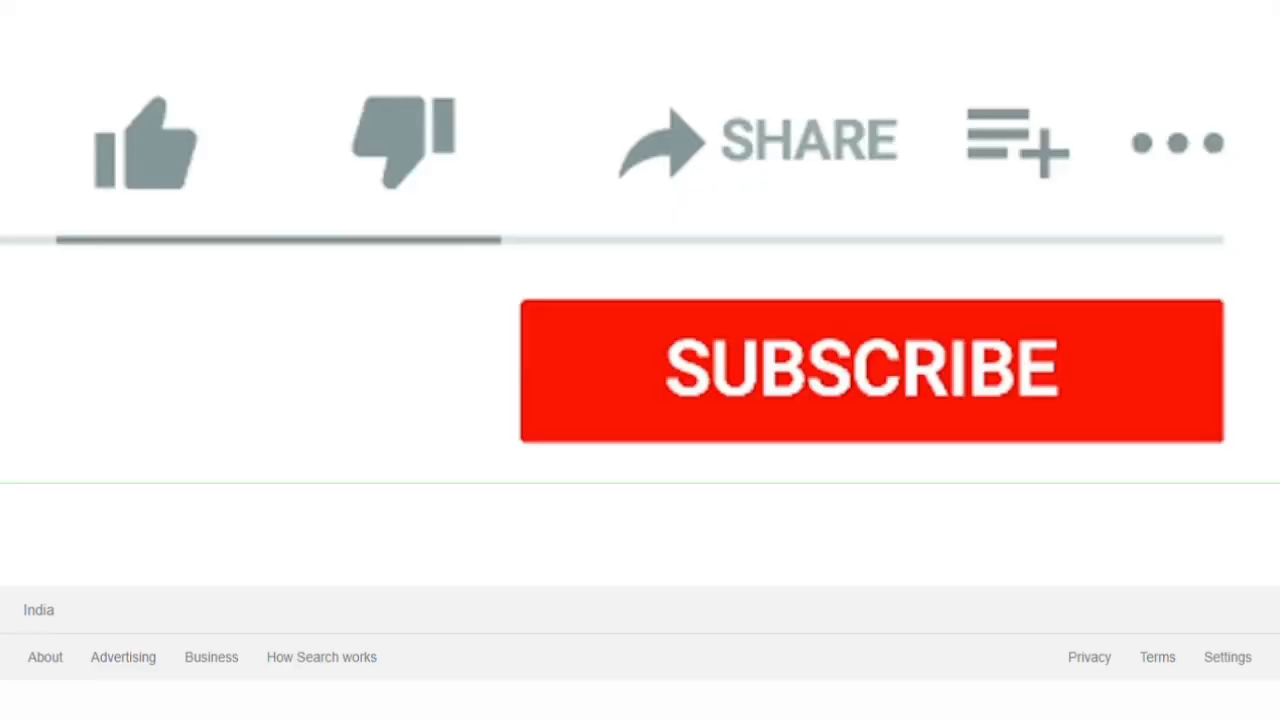
Search Google for "ap deecet 2021" to find the official AP DEECET-2021 site
click(860, 370)
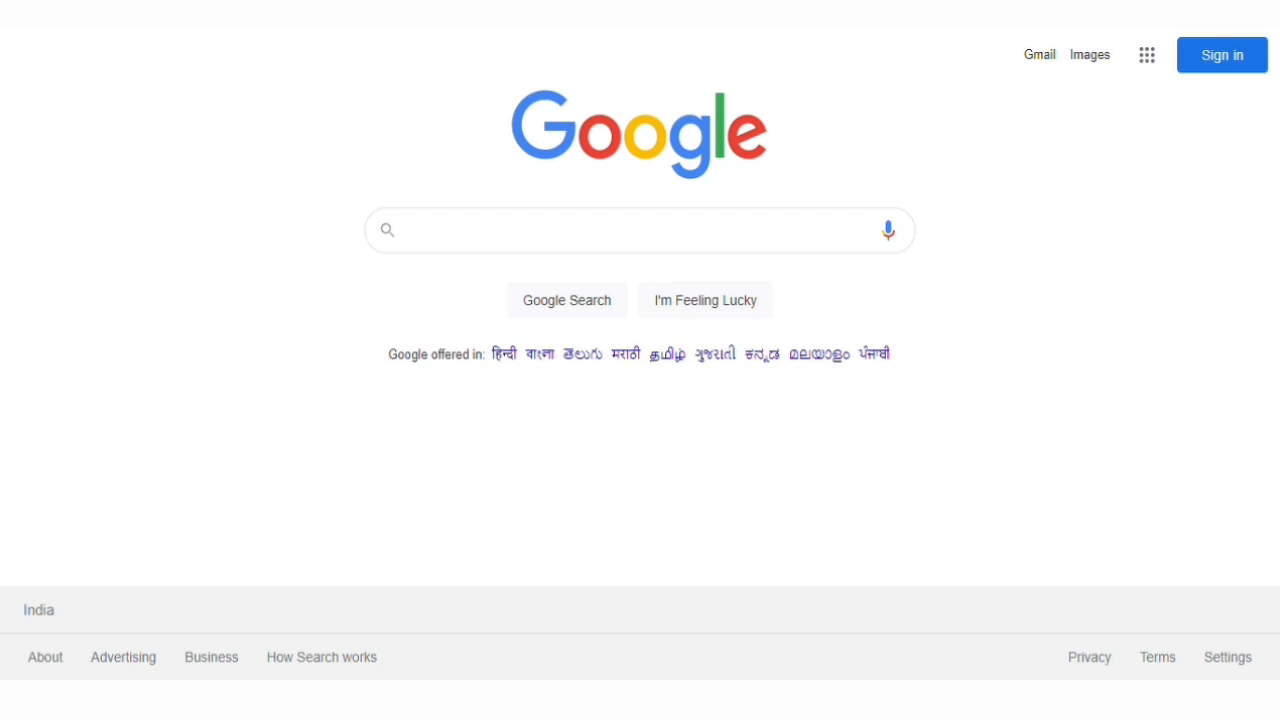
click(620, 230)
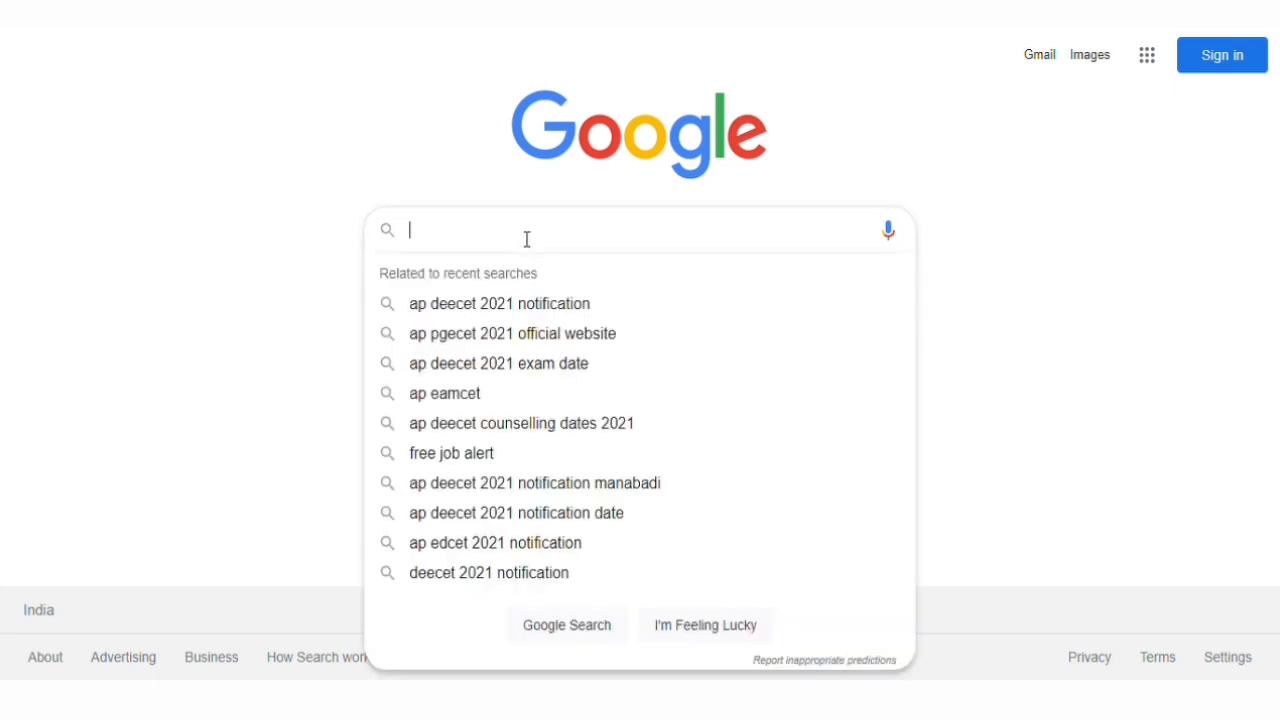
text(ap deed)
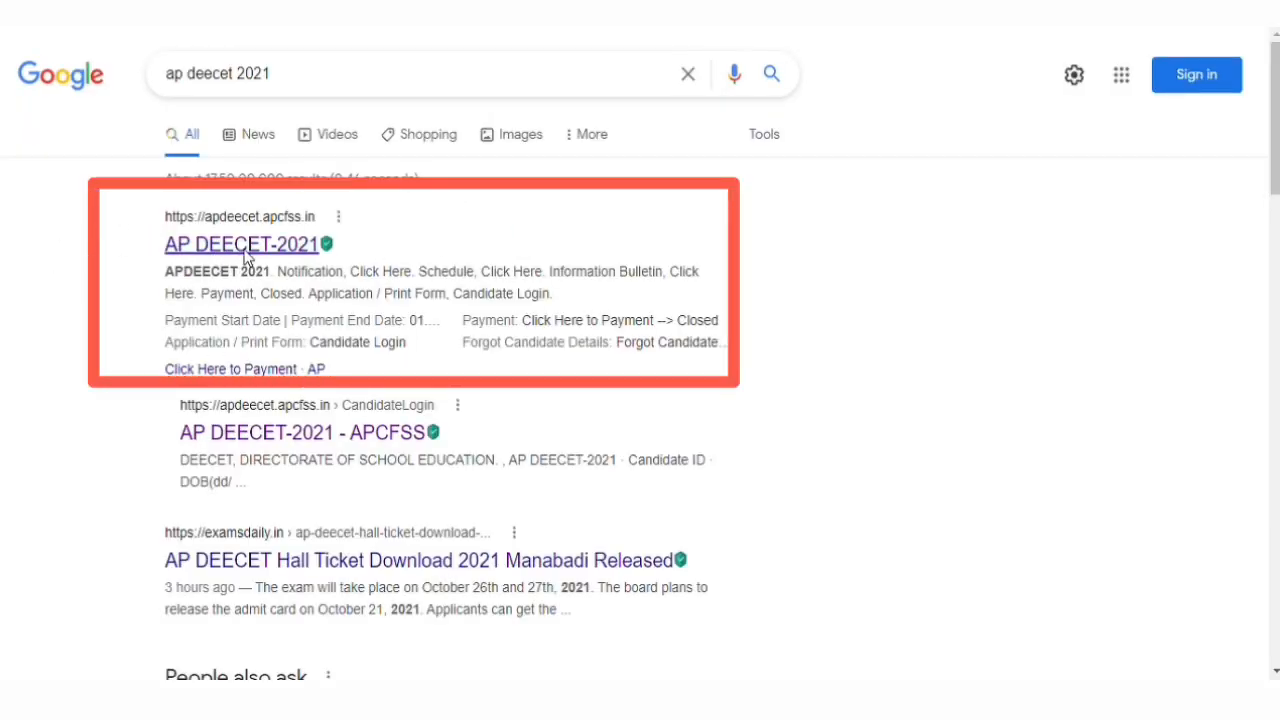
Go to apdeecet.apcfss.in and close the hall ticket announcement popup
click(242, 244)
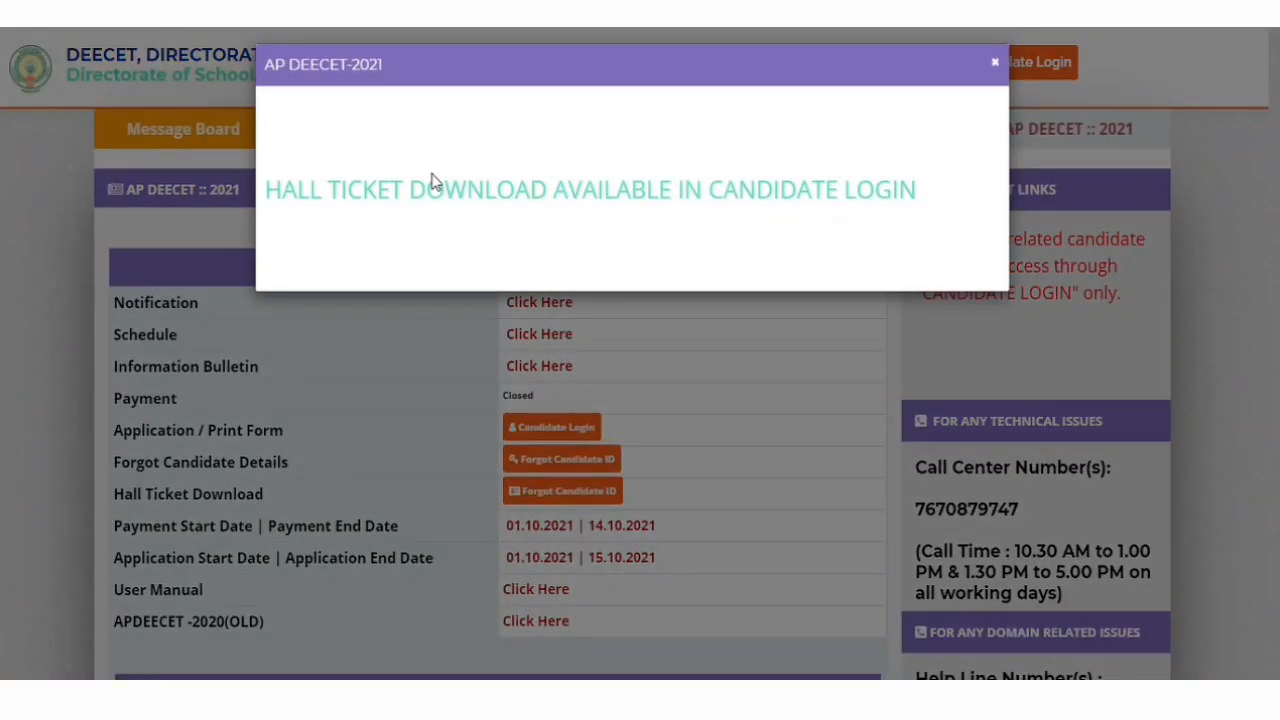
mouse_move(578, 222)
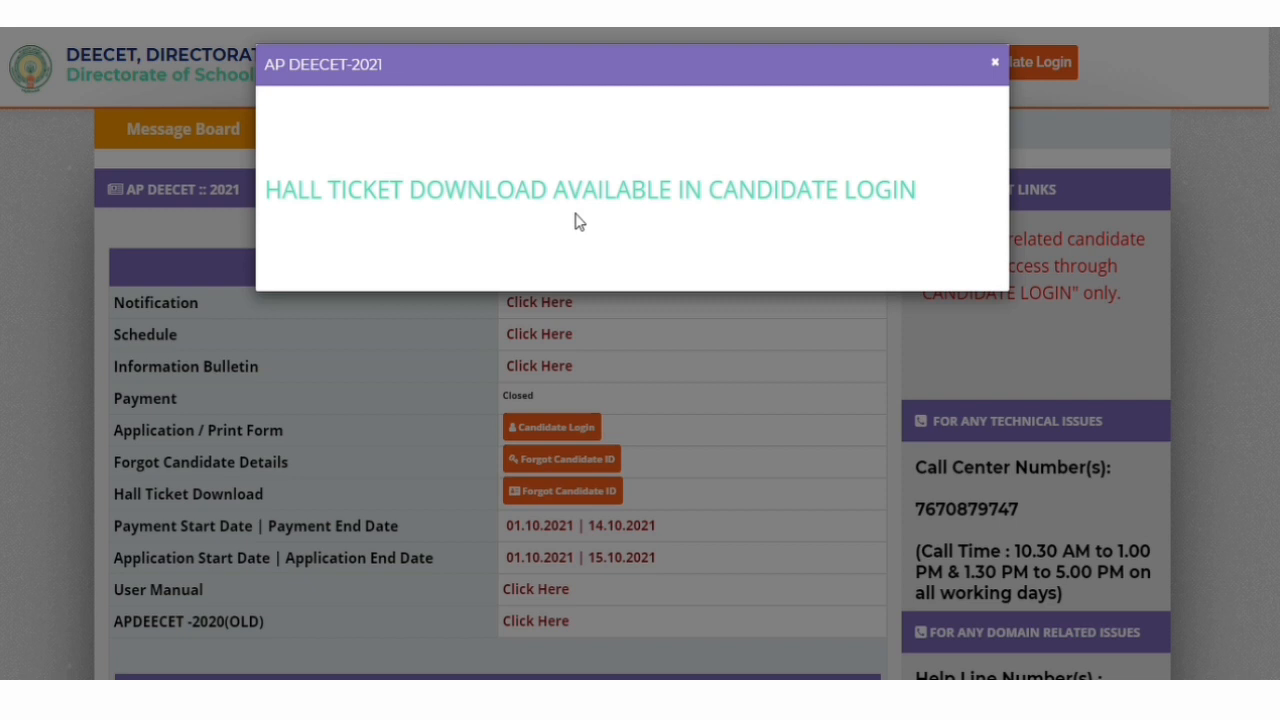
mouse_move(720, 176)
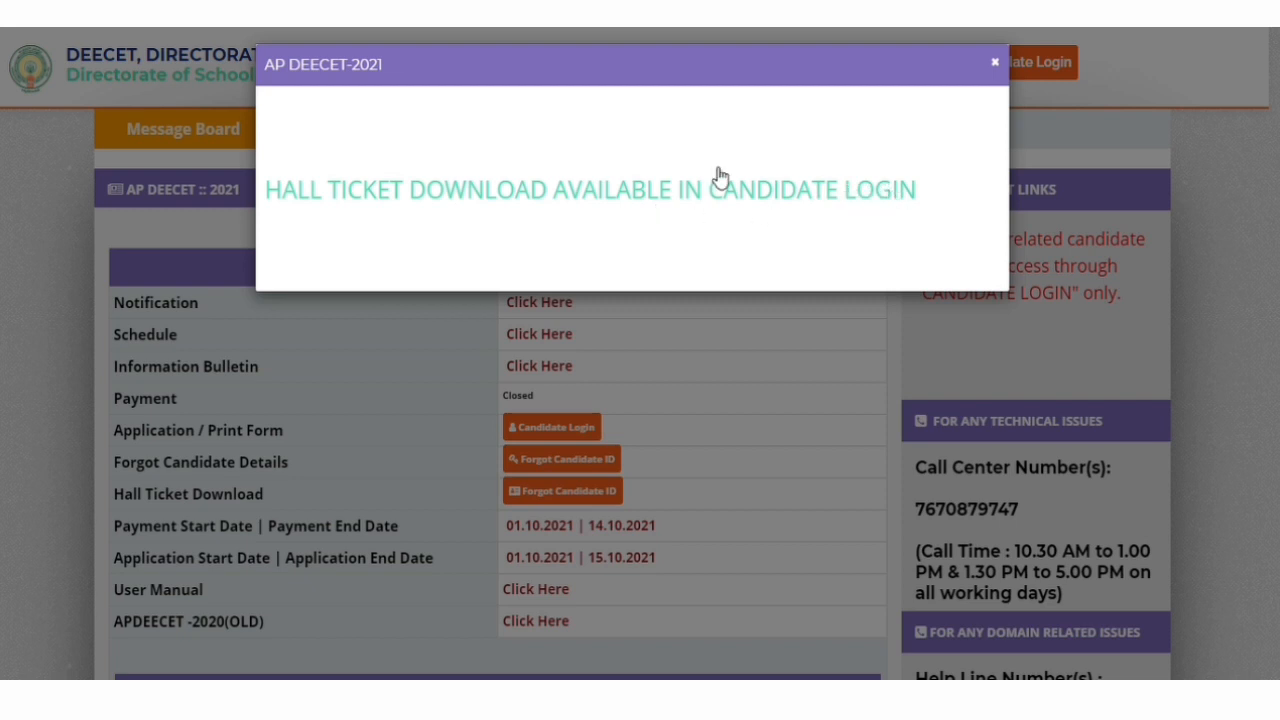
mouse_move(436, 200)
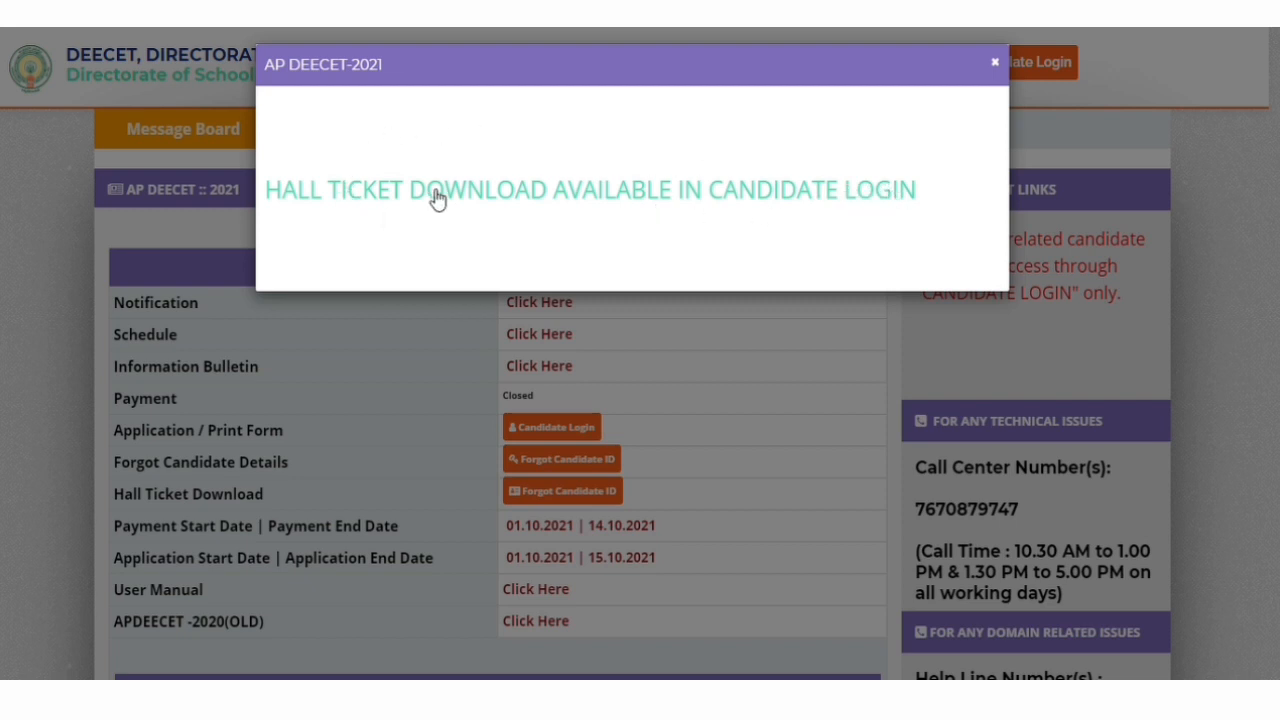
mouse_move(436, 210)
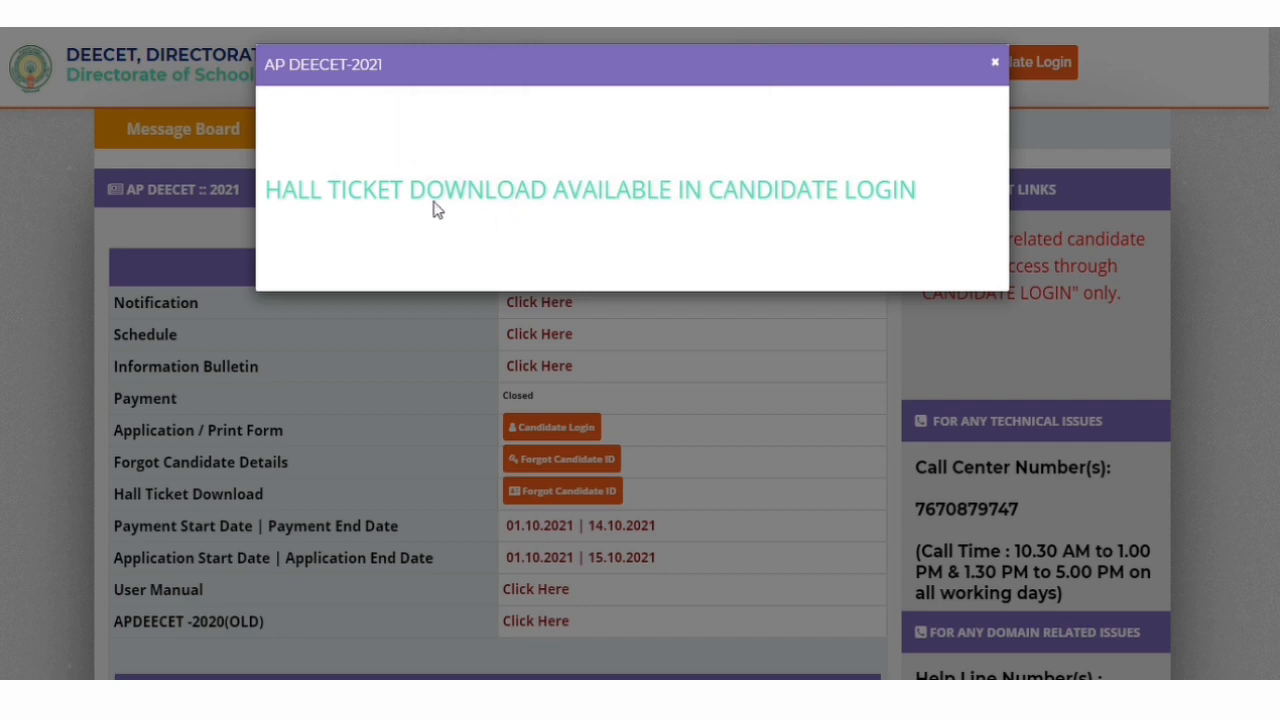
mouse_move(658, 198)
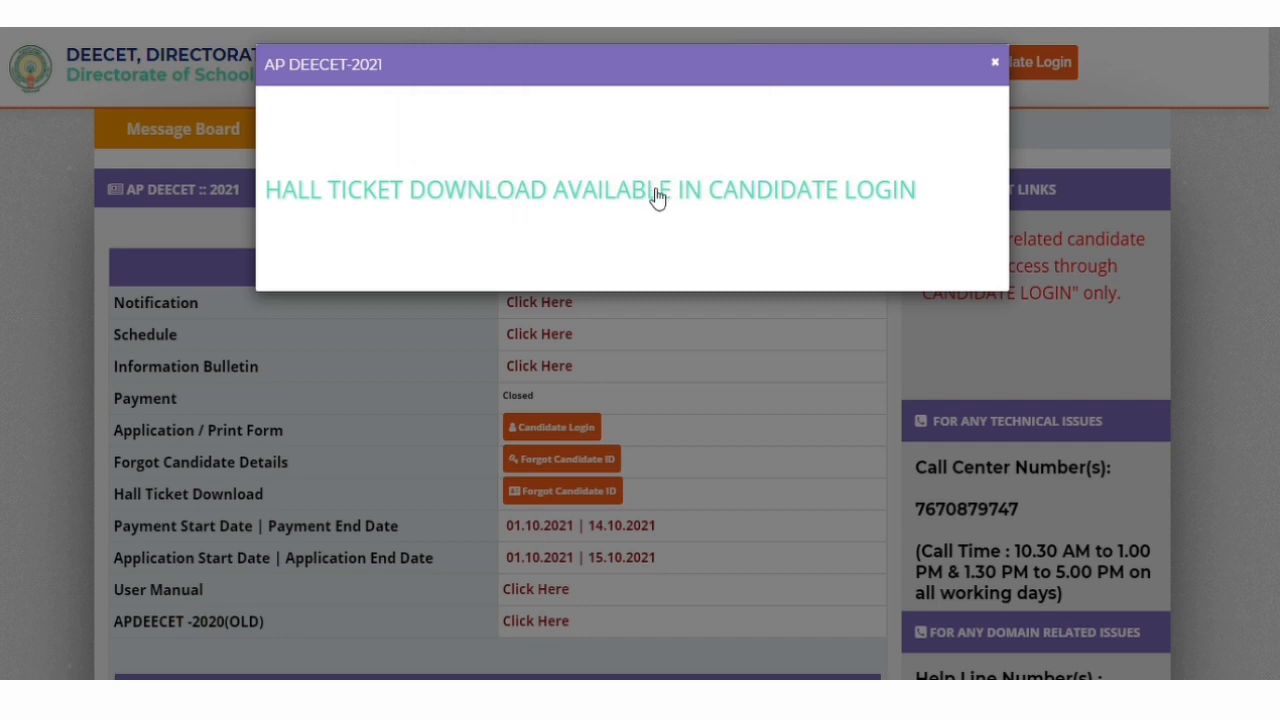
mouse_move(998, 70)
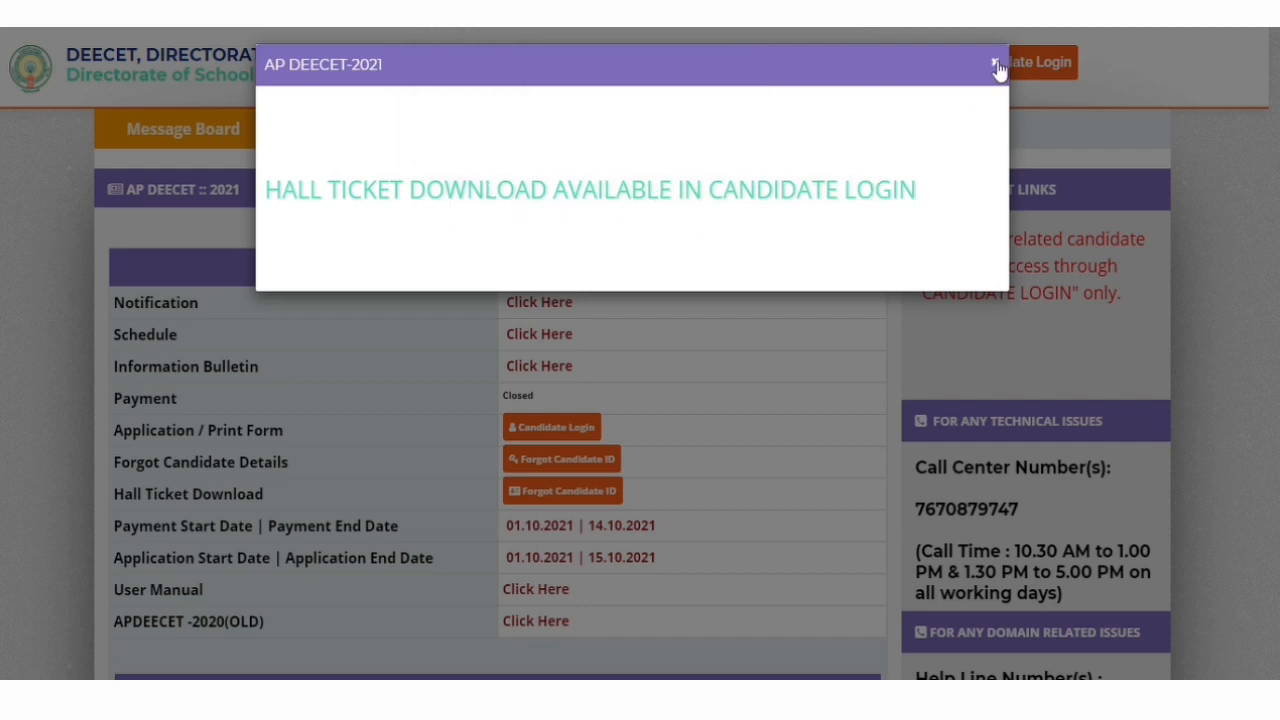
click(990, 62)
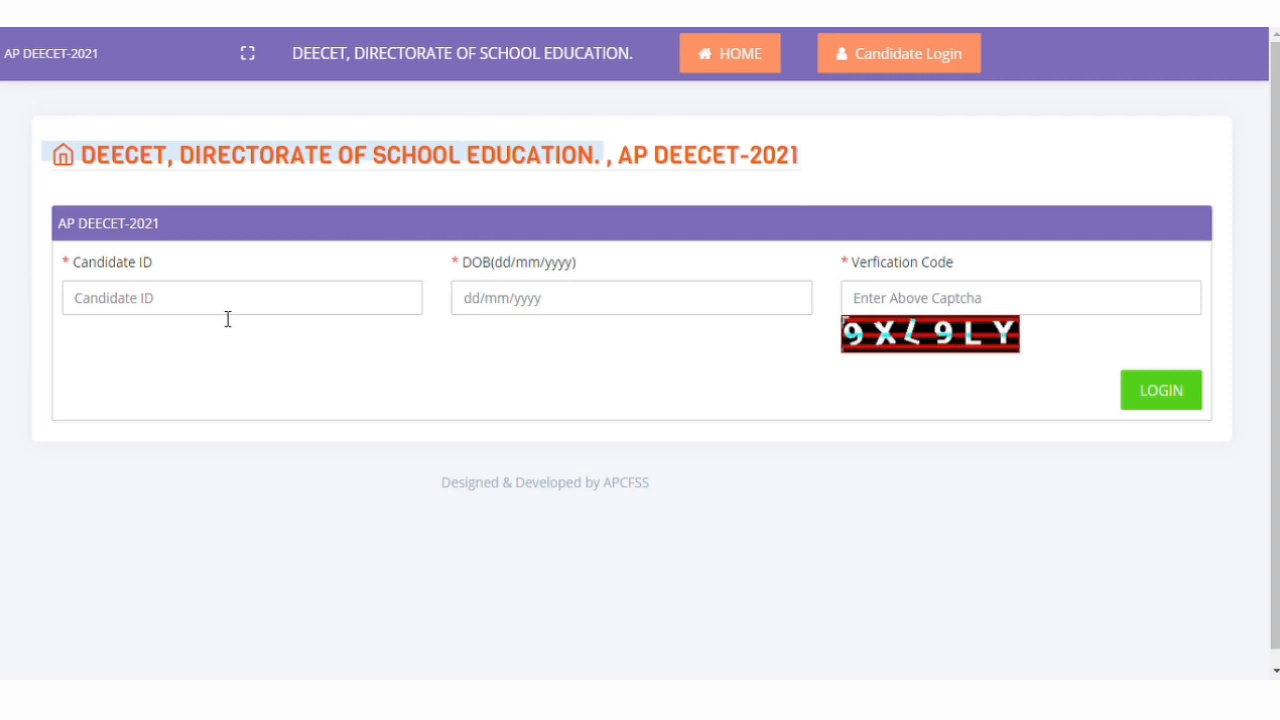
Fill Candidate ID with masked x's and DOB with a 00/00/0000 placeholder, leaving verification code empty
text(x)
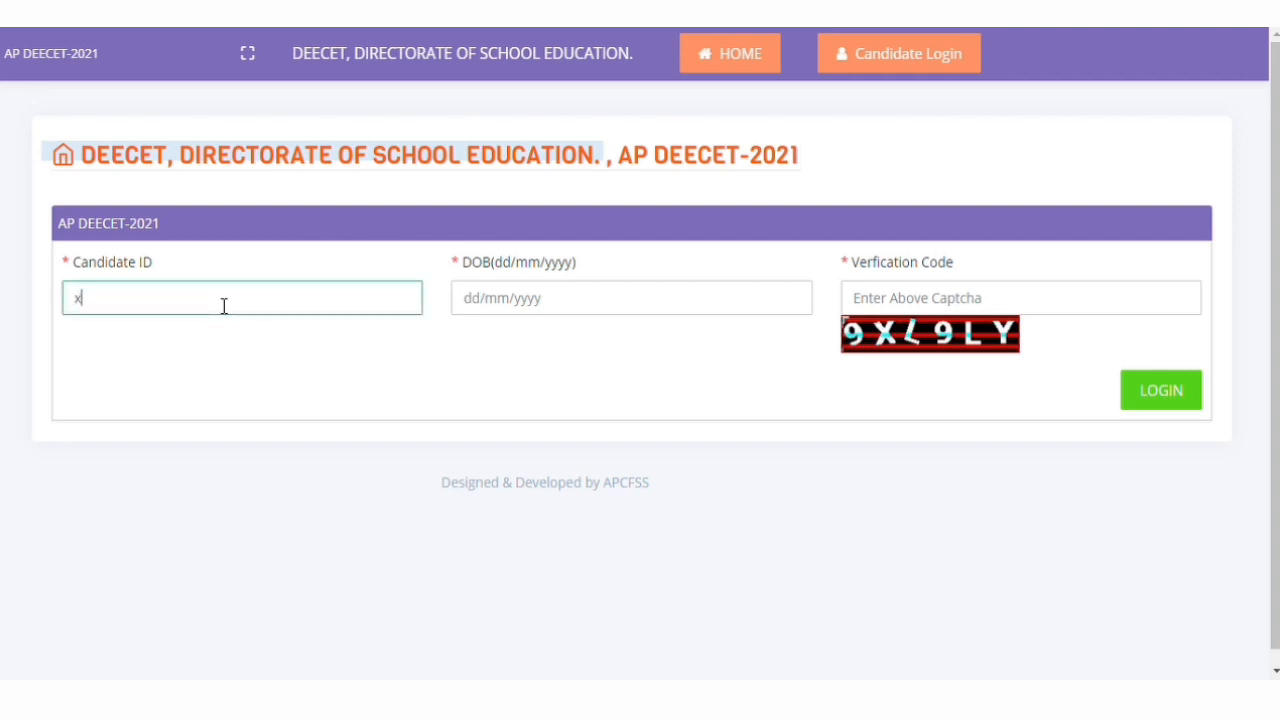
text(xxxxxxxxxxx)
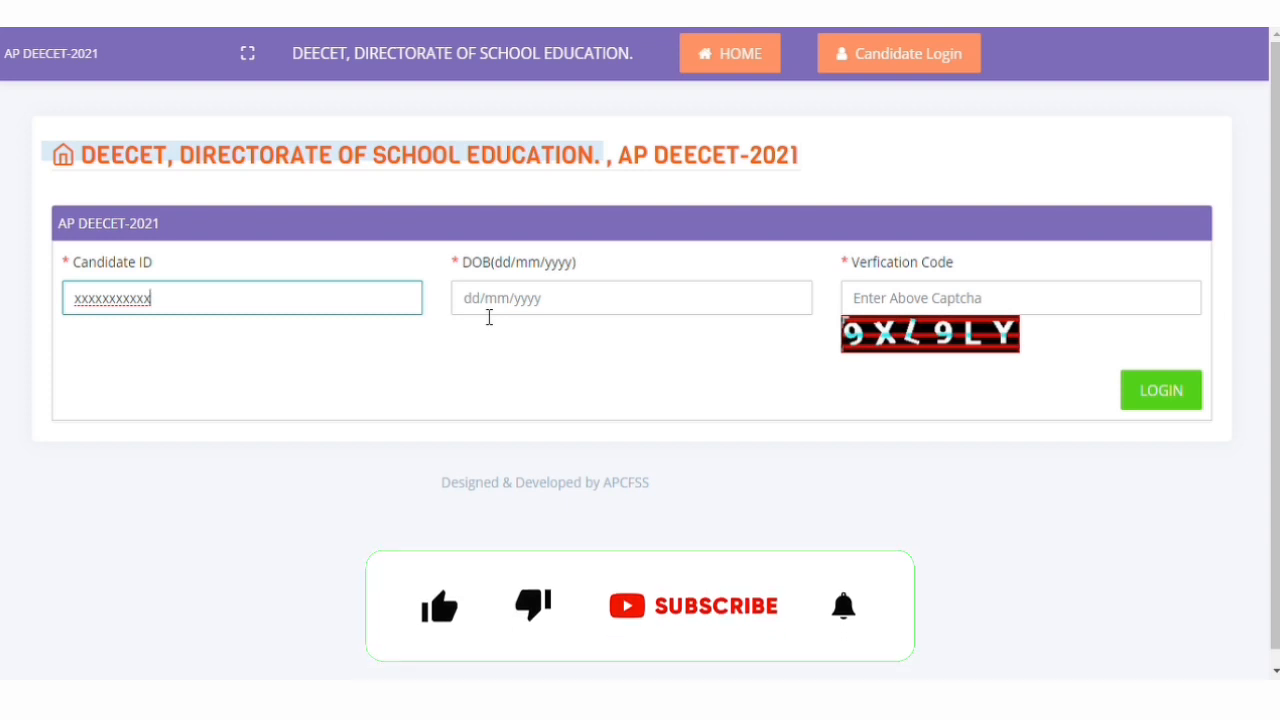
click(630, 296)
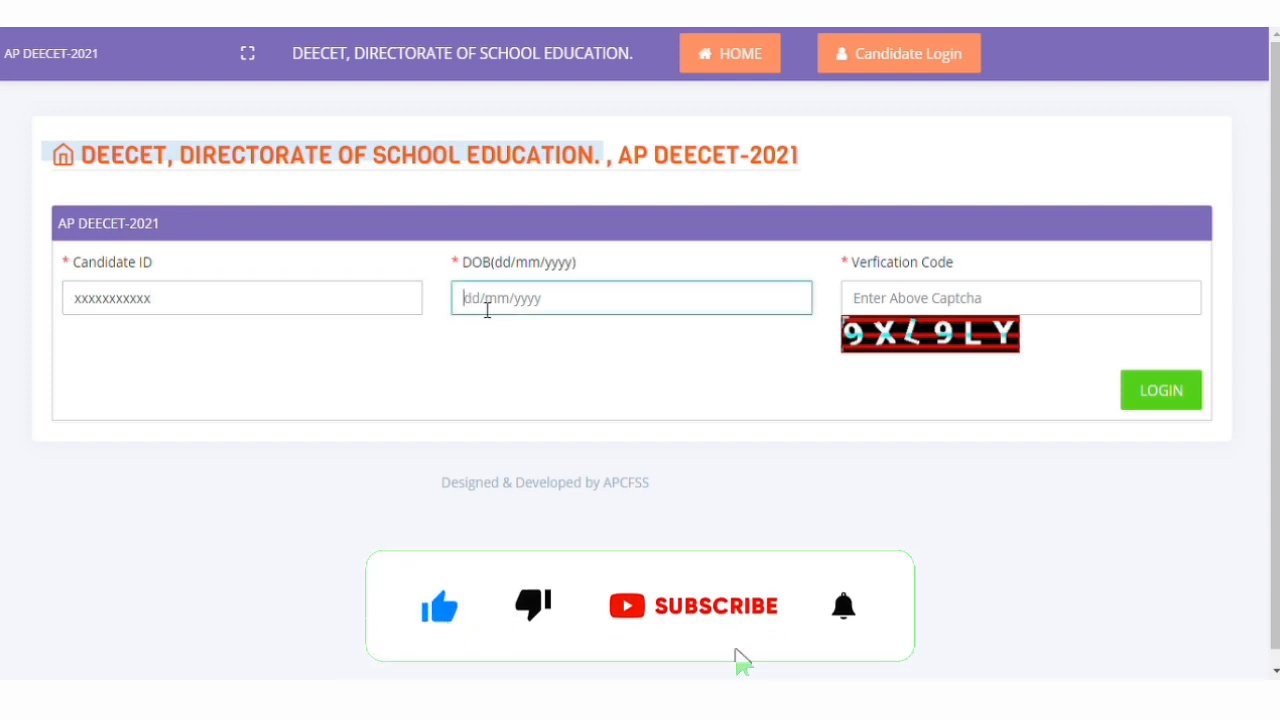
text(0000000000)
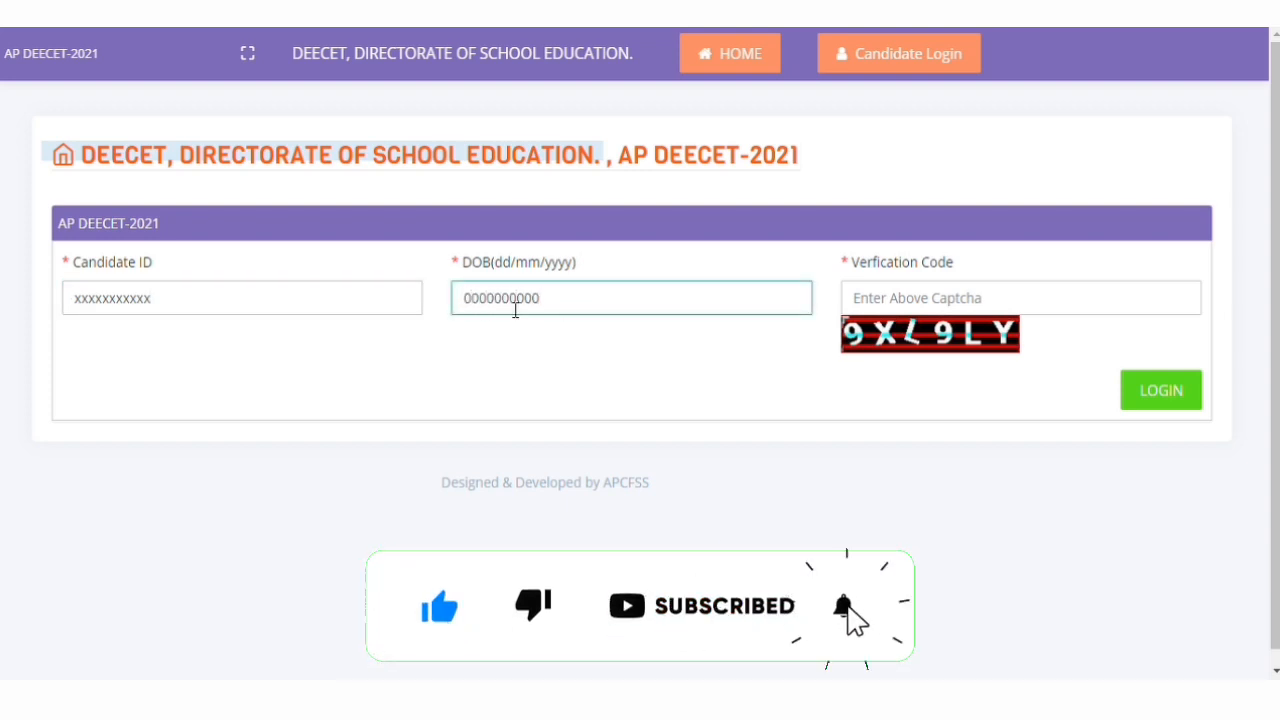
text(00/00/0)
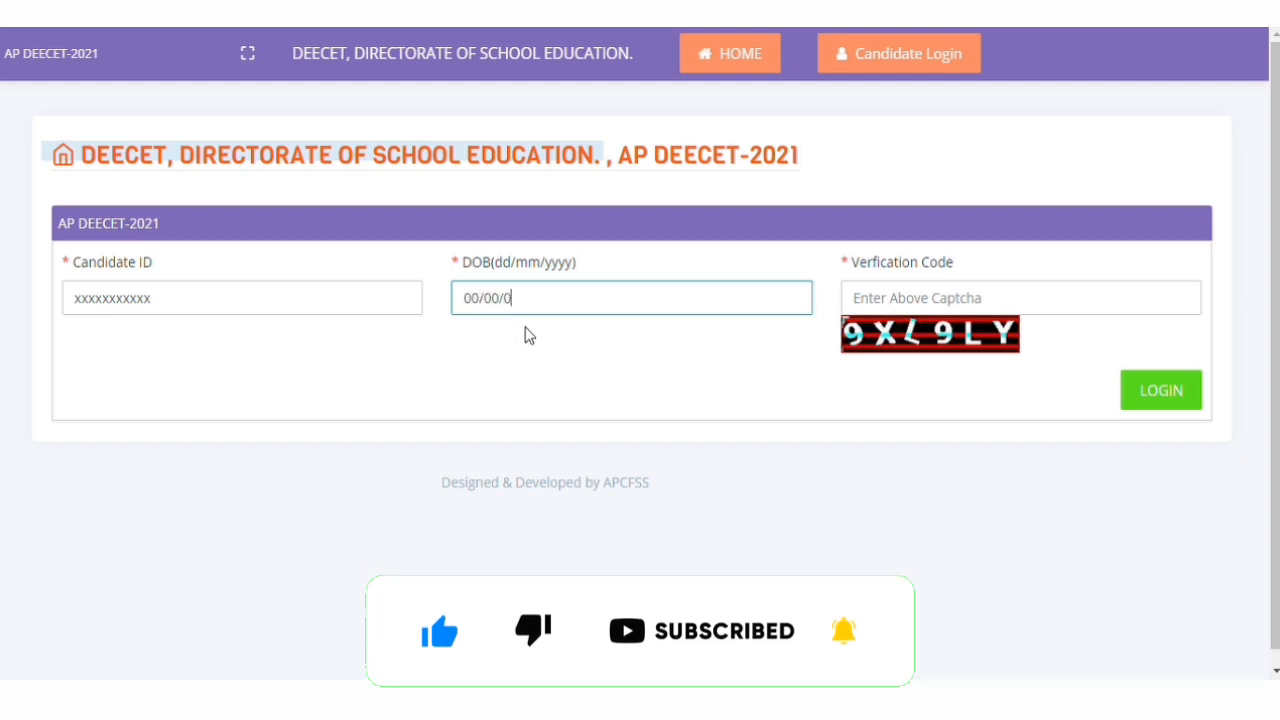
text(00)
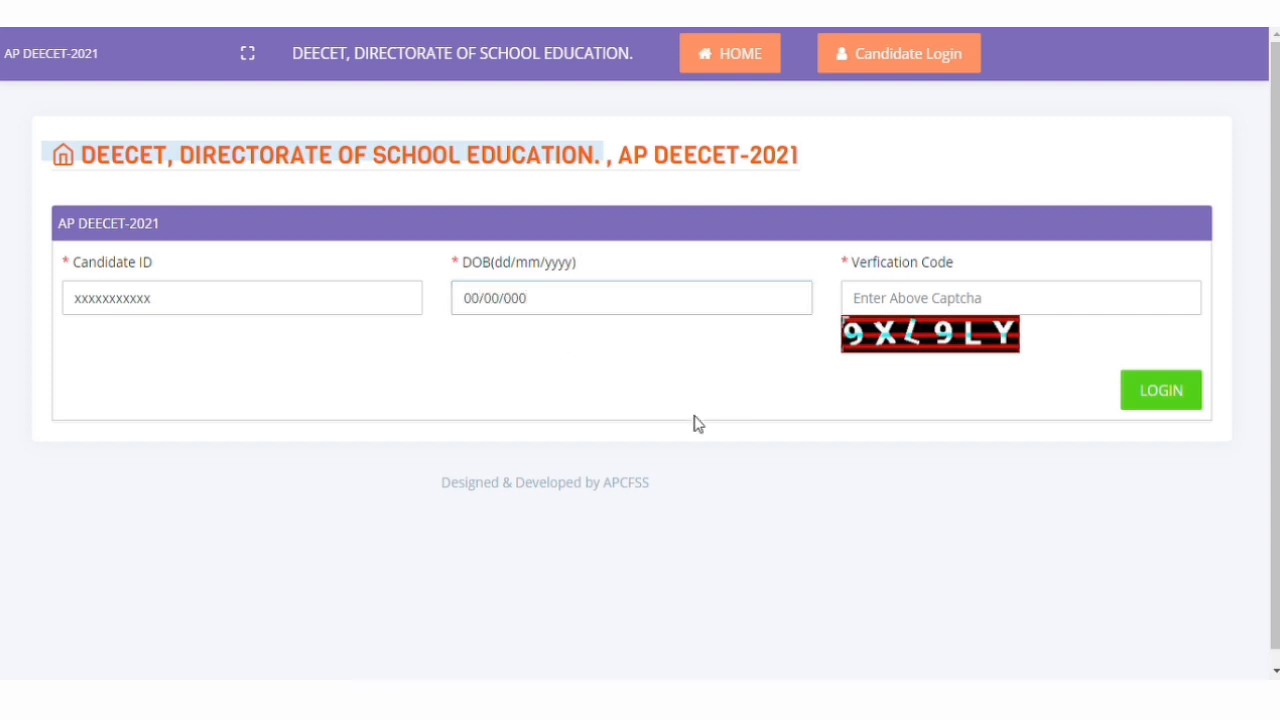
click(1020, 296)
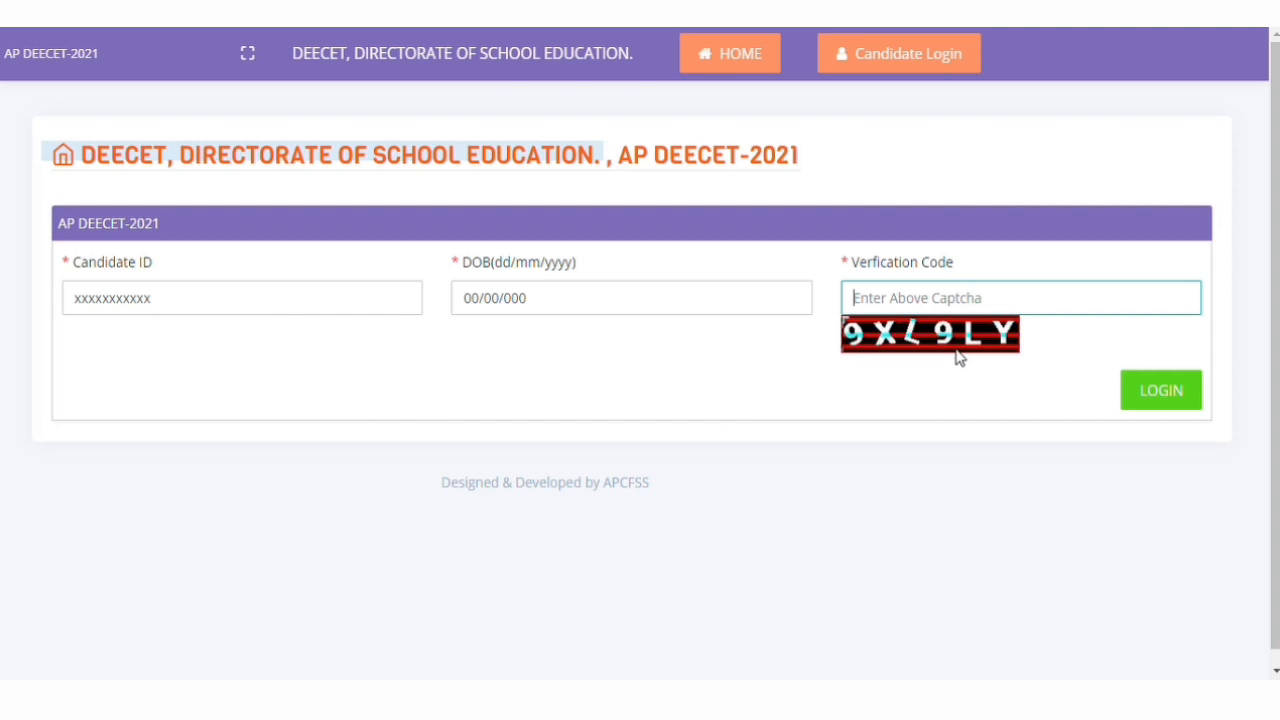
mouse_move(1116, 396)
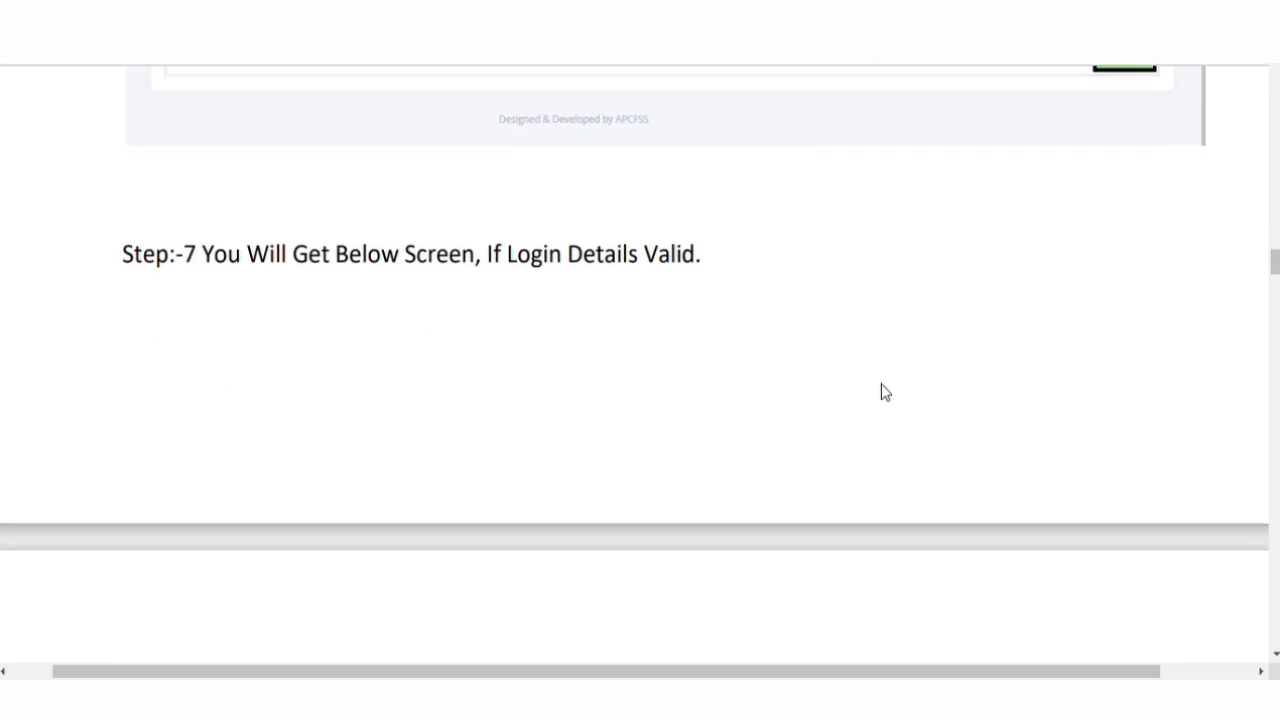
scroll(down, 3)
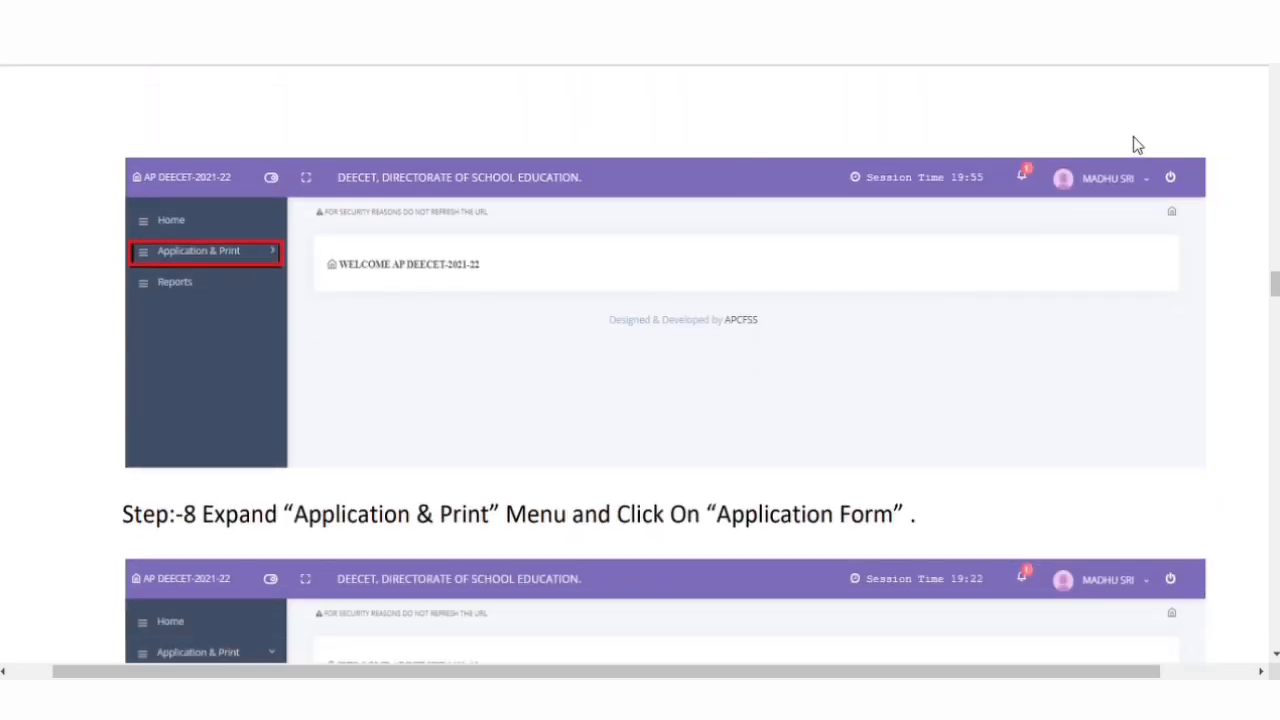
mouse_move(1040, 210)
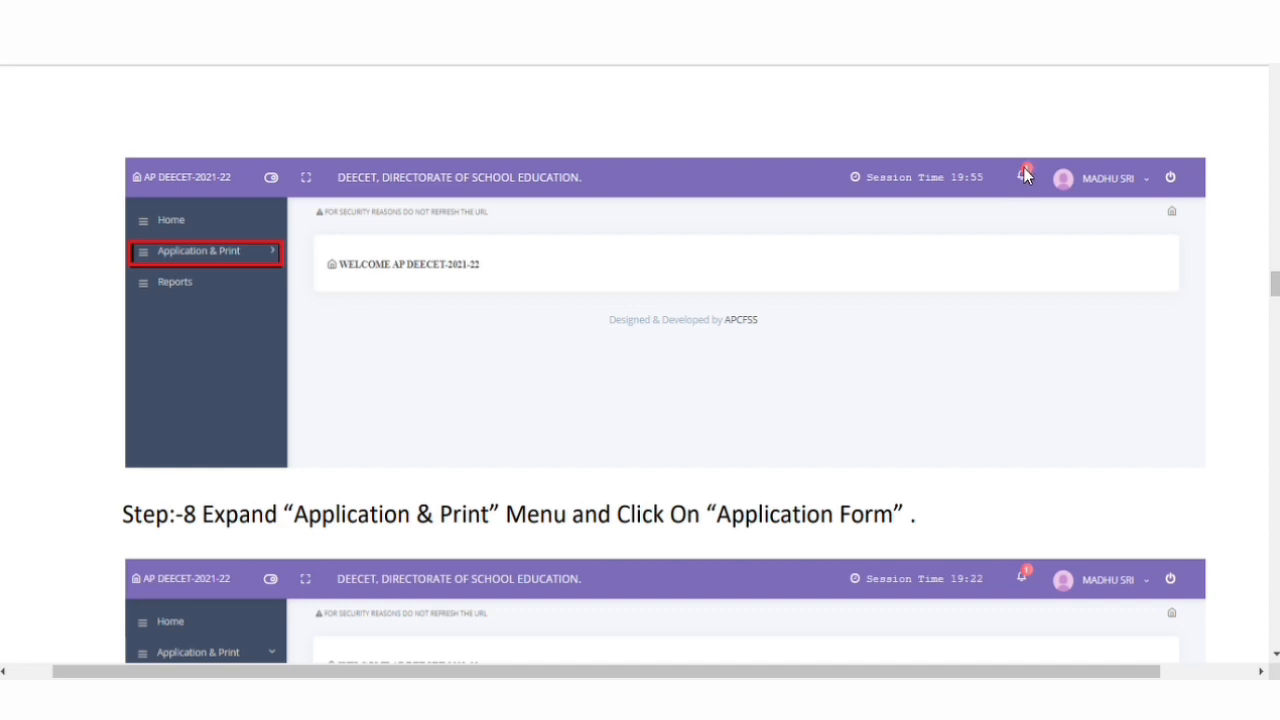
mouse_move(930, 222)
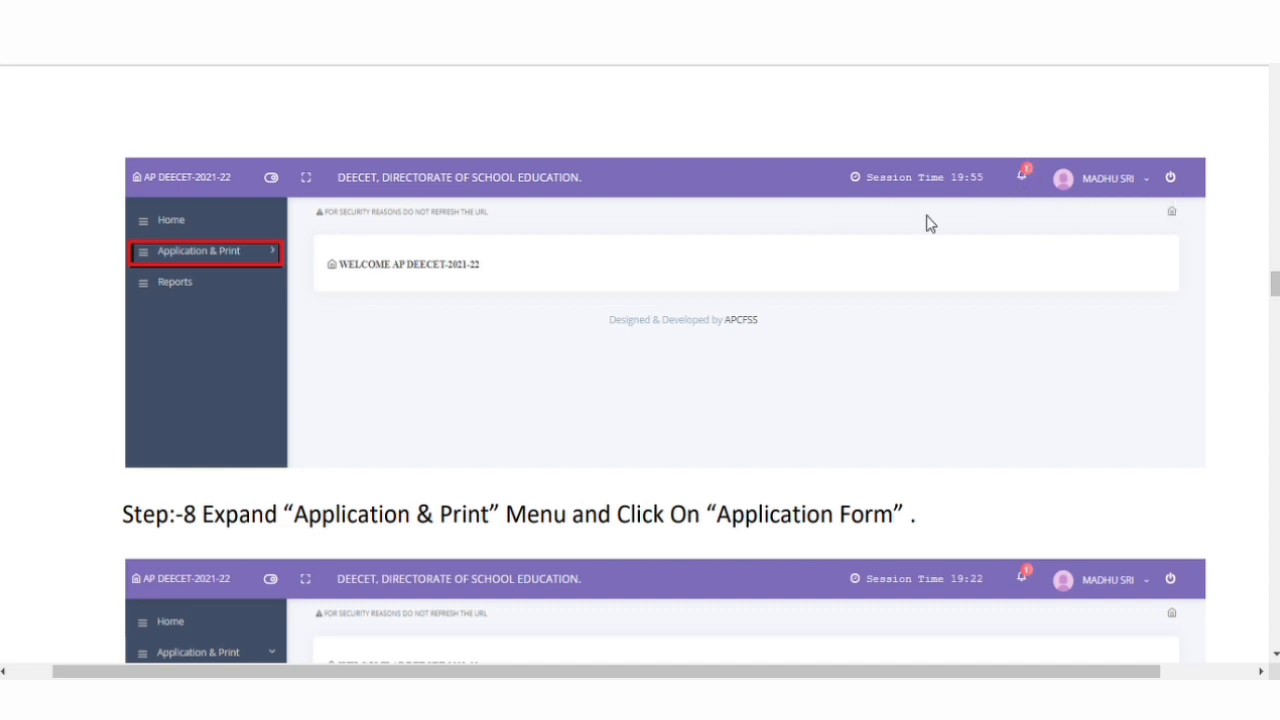
mouse_move(140, 270)
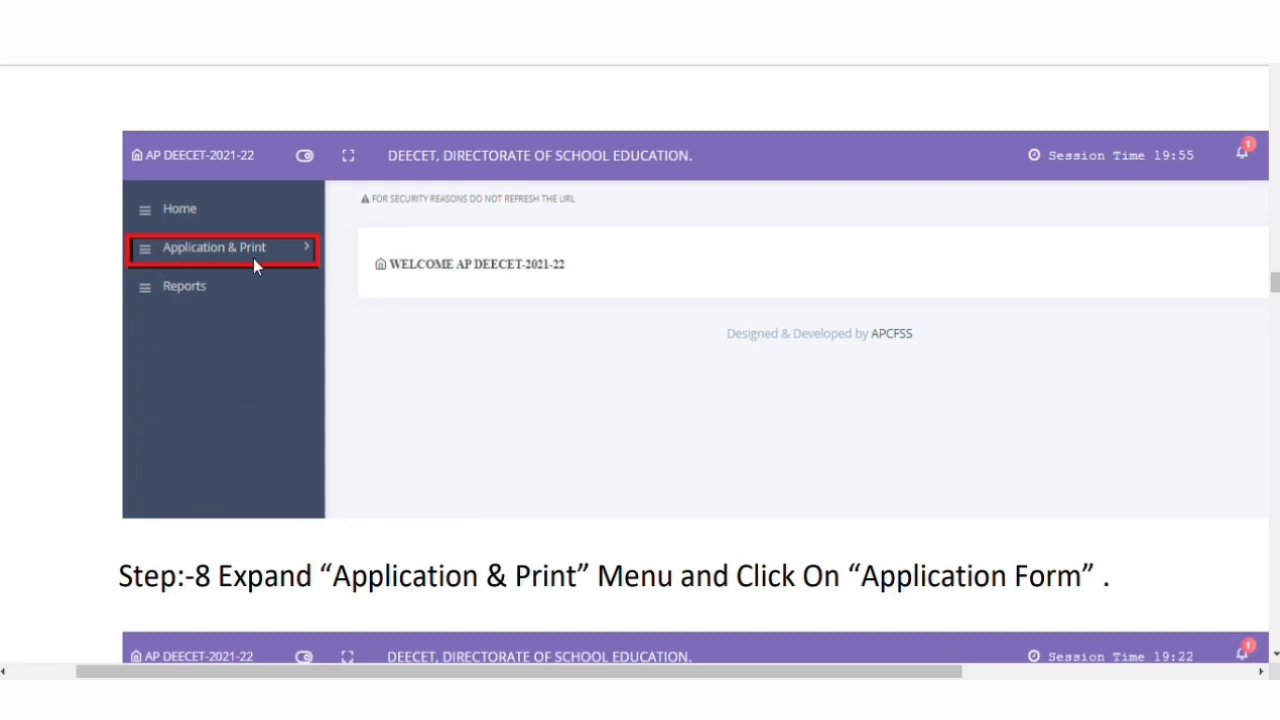
mouse_move(218, 272)
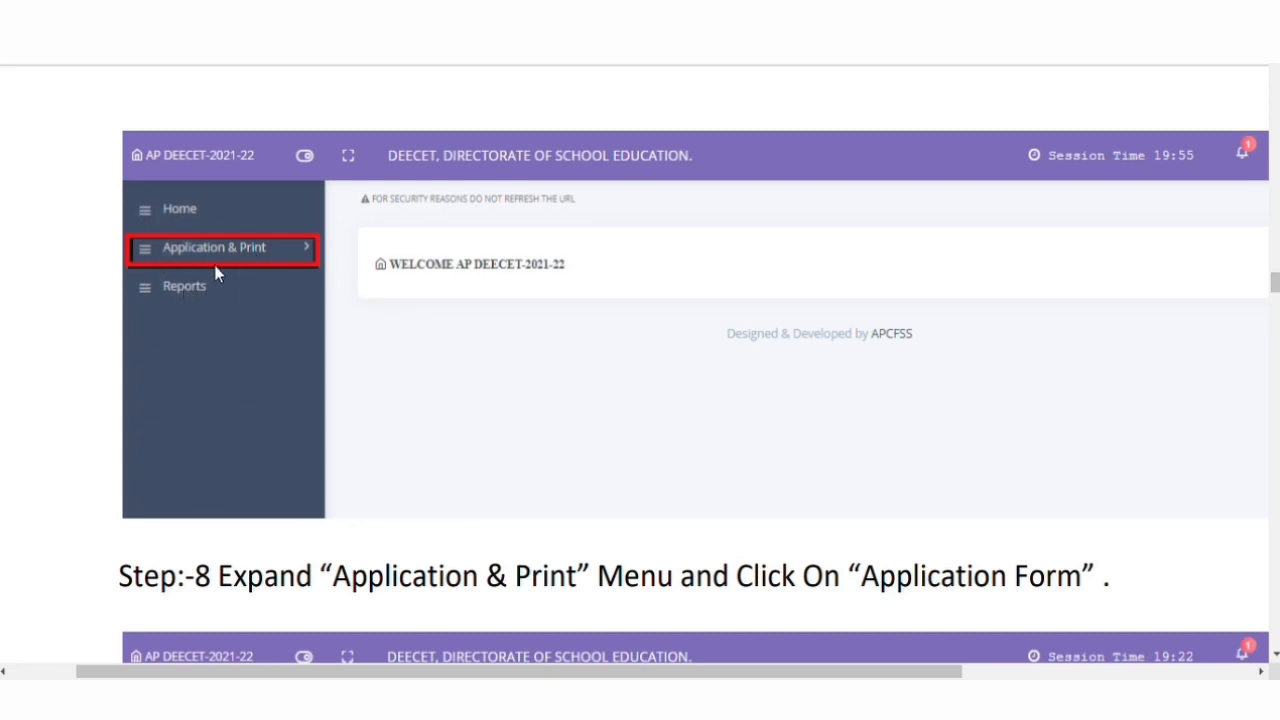
mouse_move(202, 212)
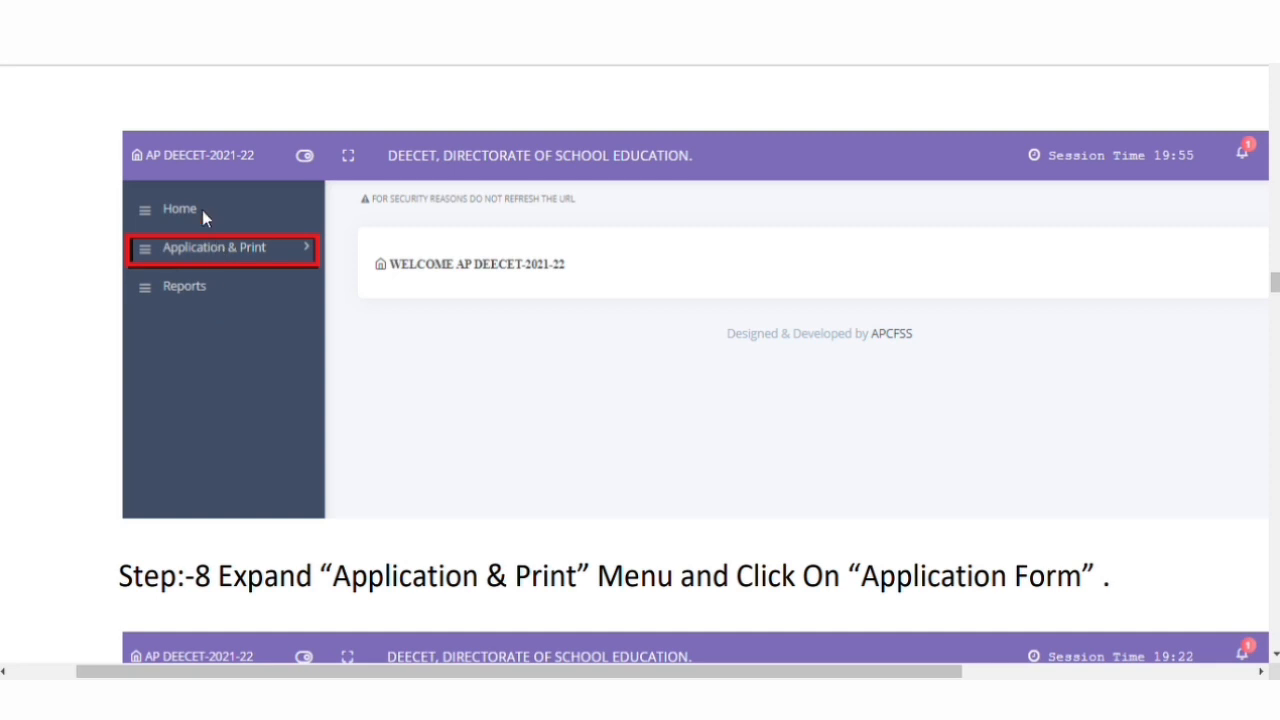
mouse_move(196, 276)
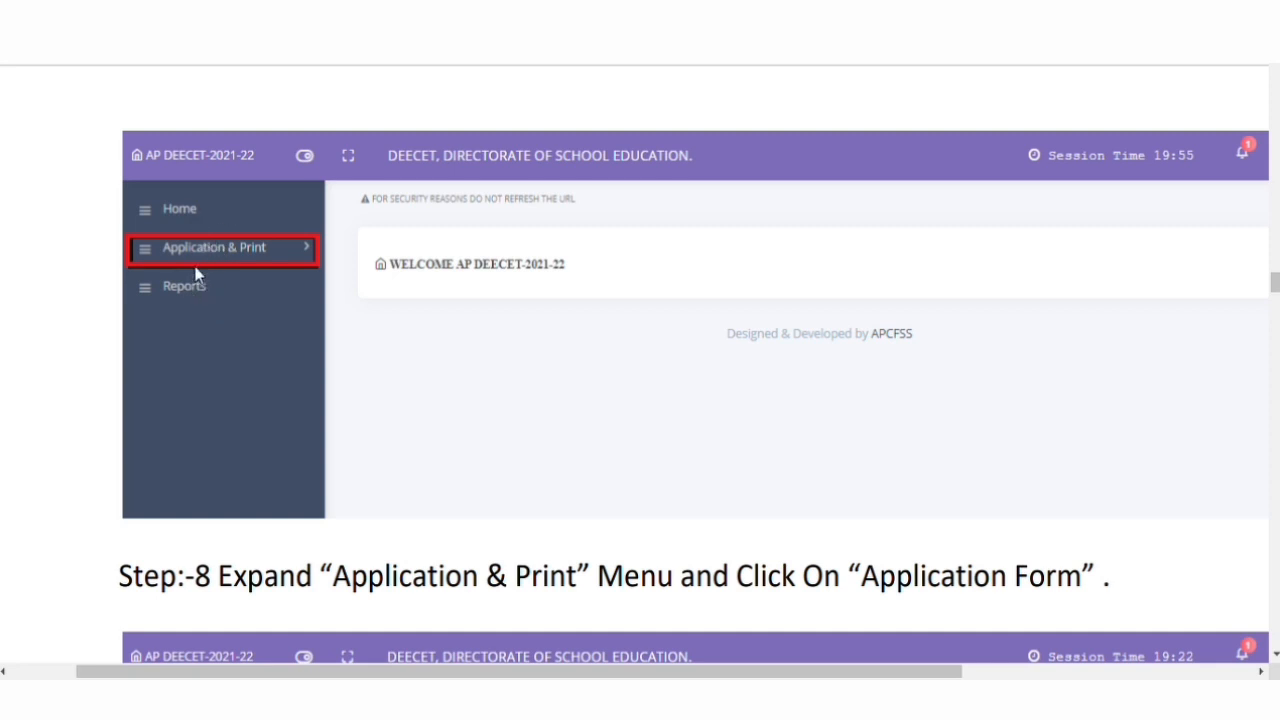
mouse_move(196, 296)
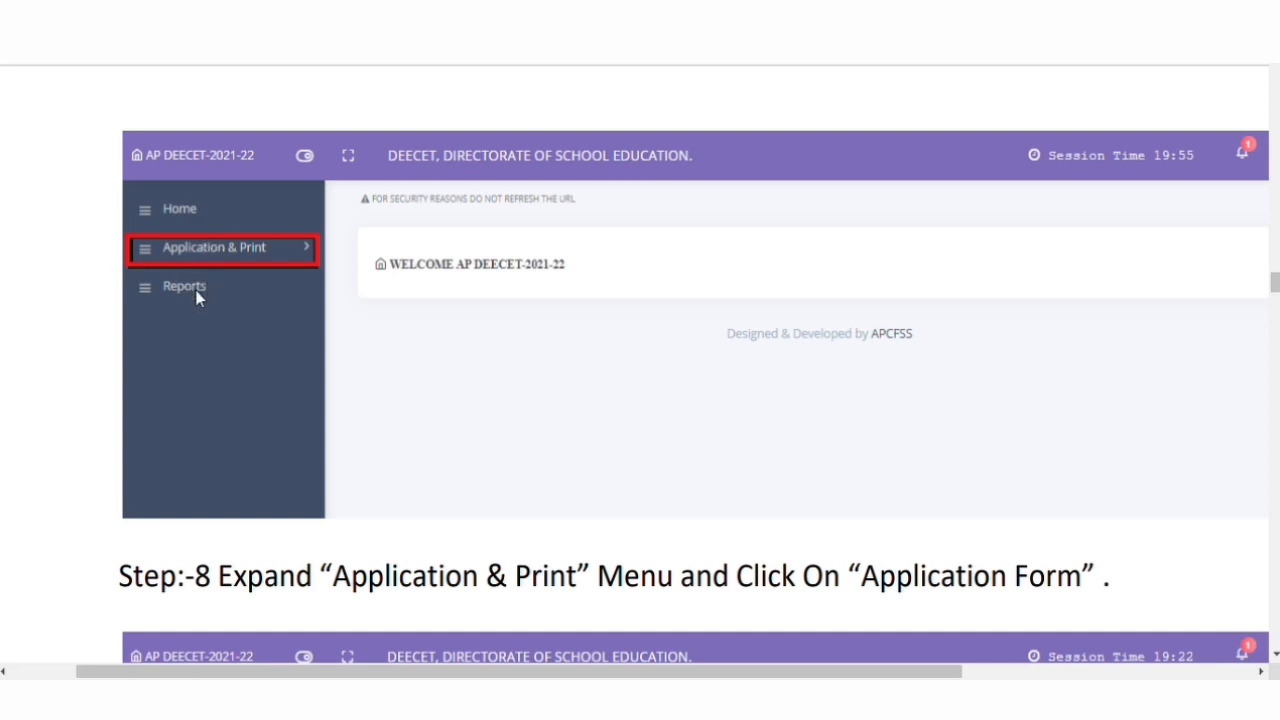
mouse_move(208, 284)
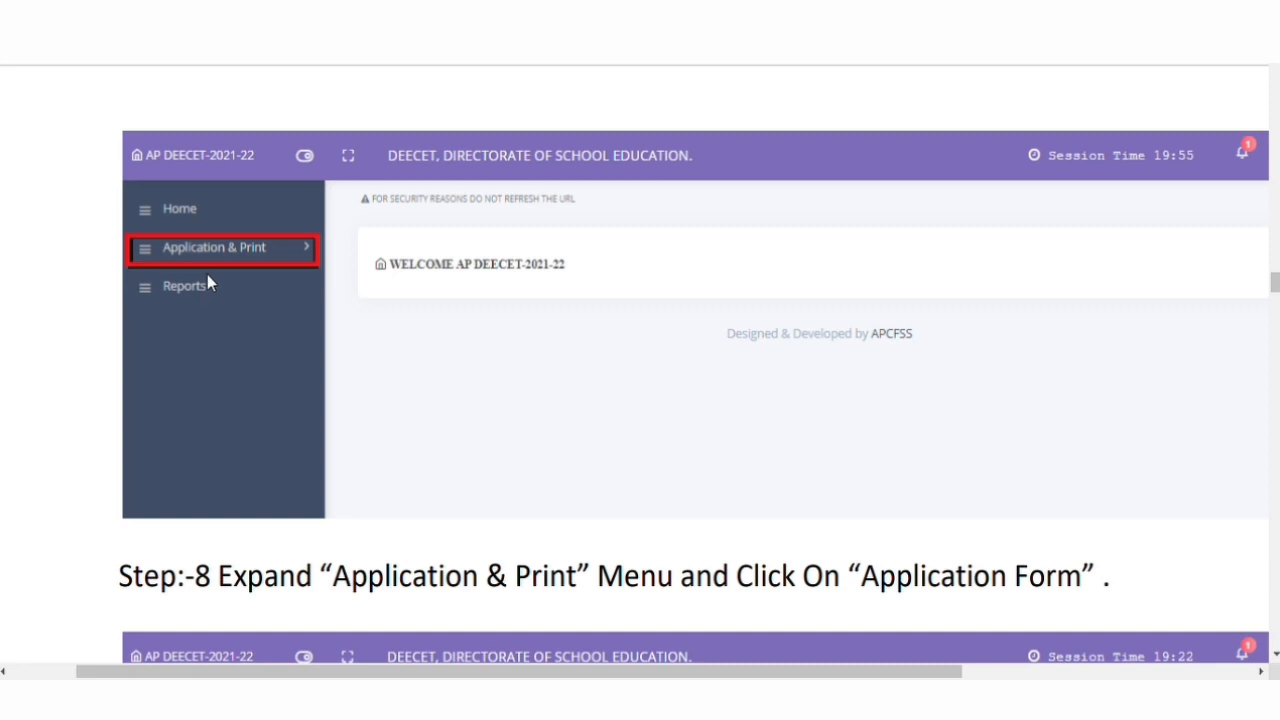
mouse_move(472, 312)
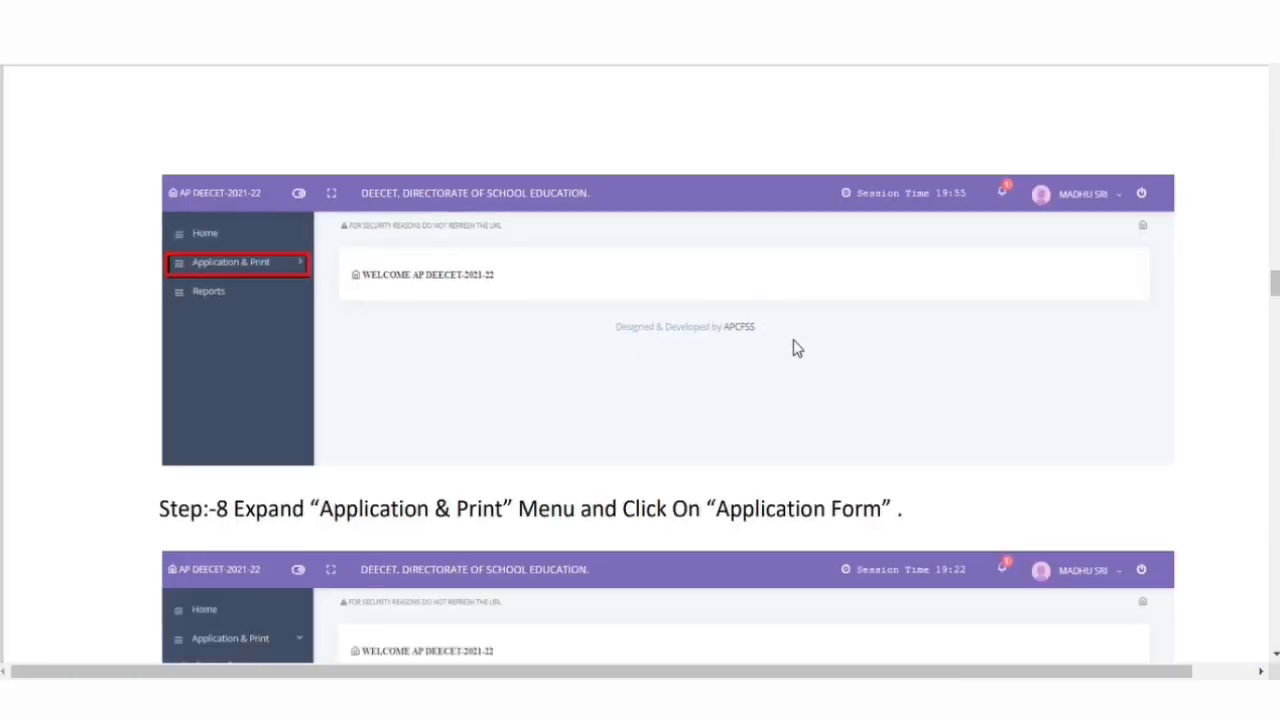
scroll(down, 3)
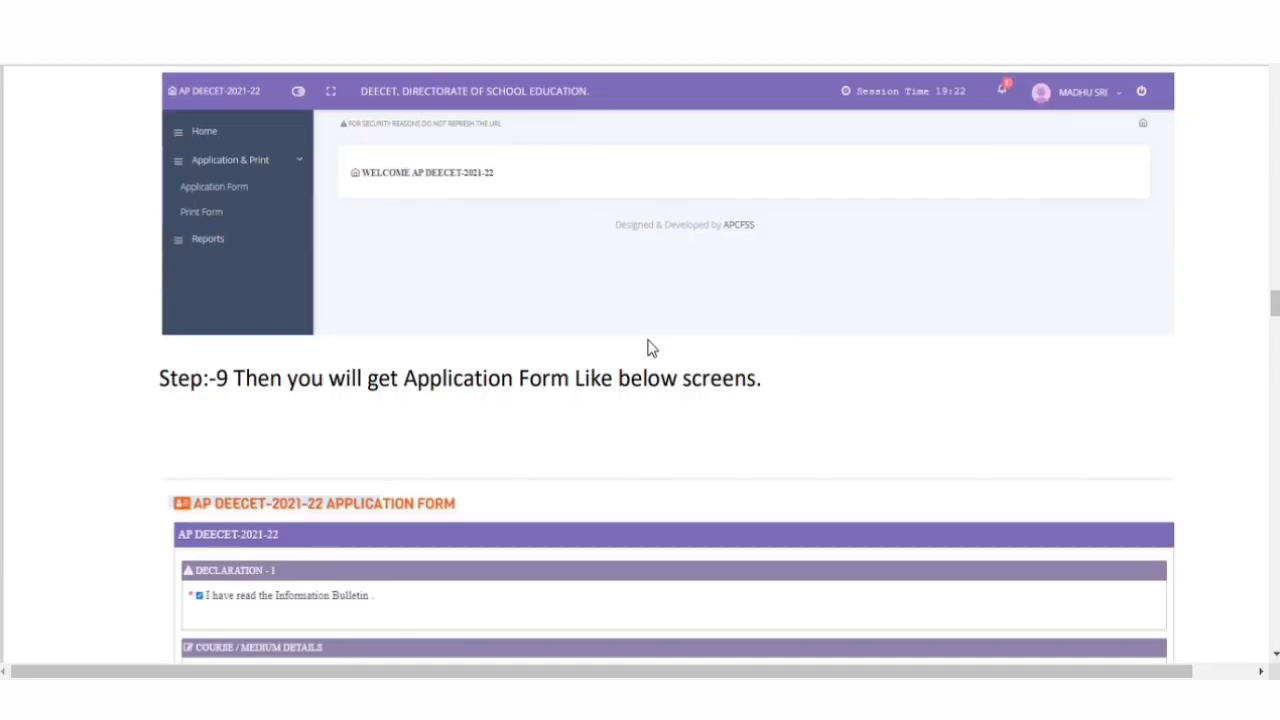
scroll(up, 3)
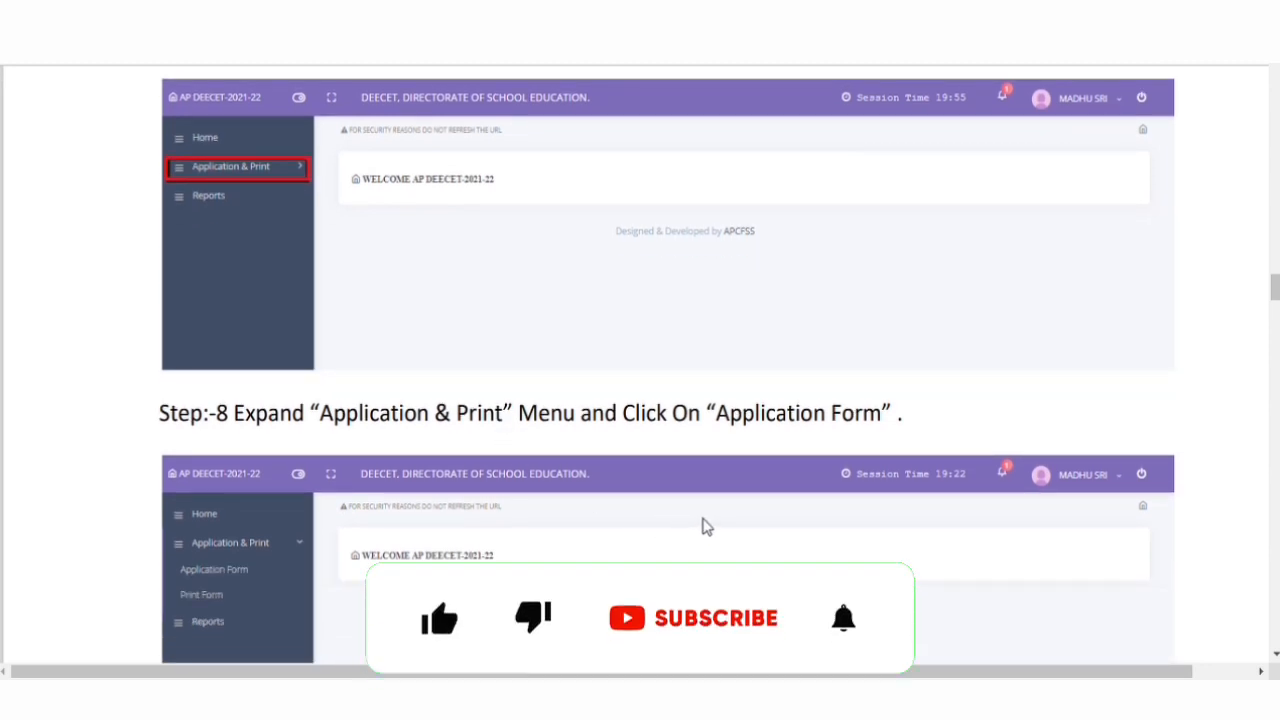
click(440, 610)
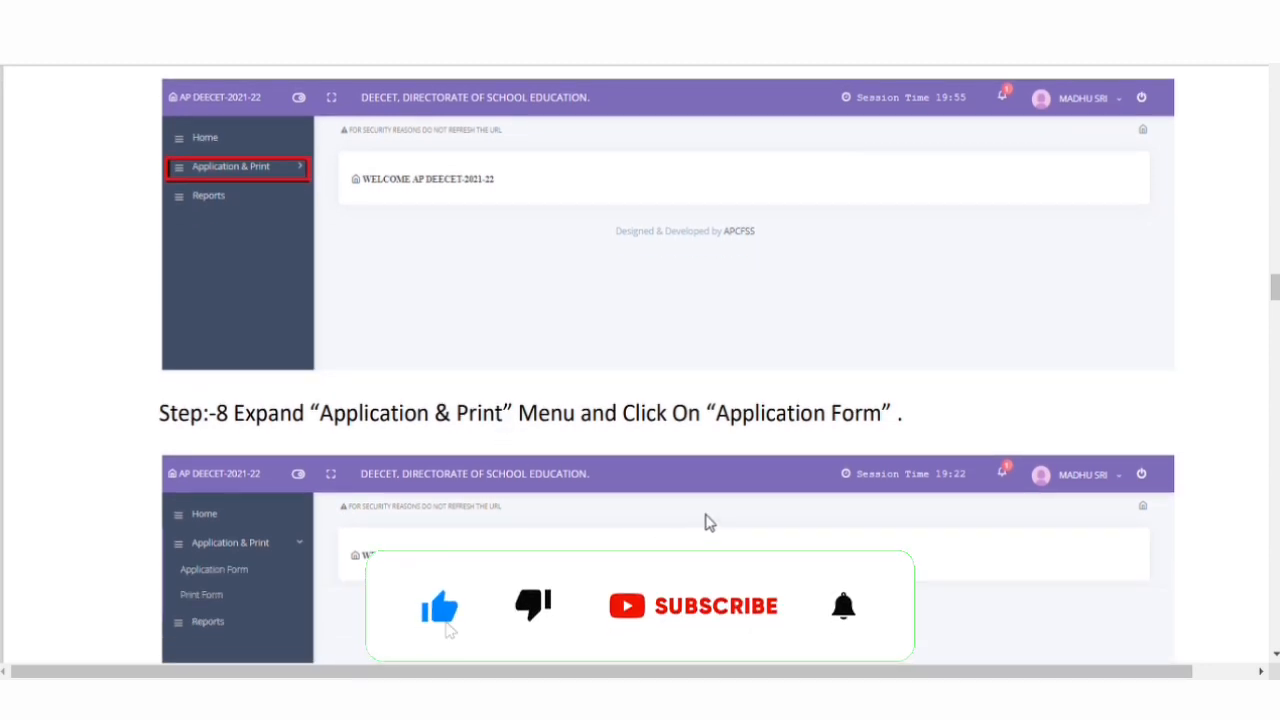
click(692, 604)
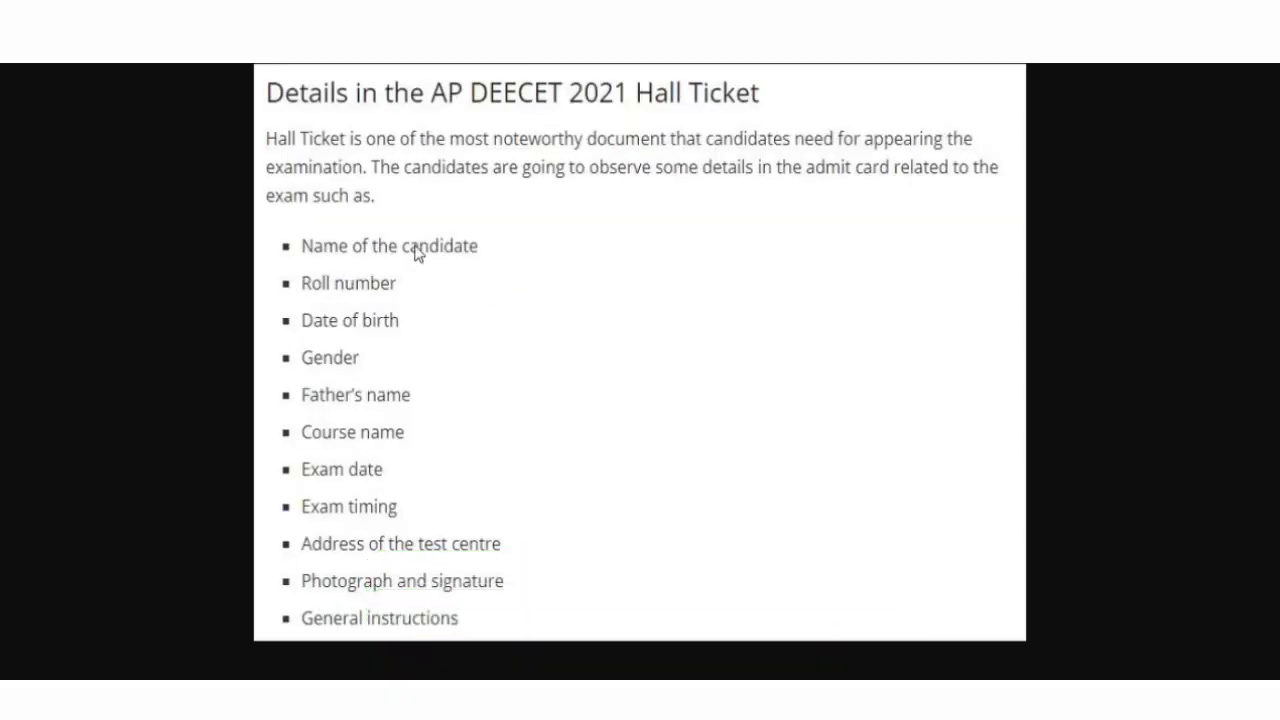
mouse_move(490, 260)
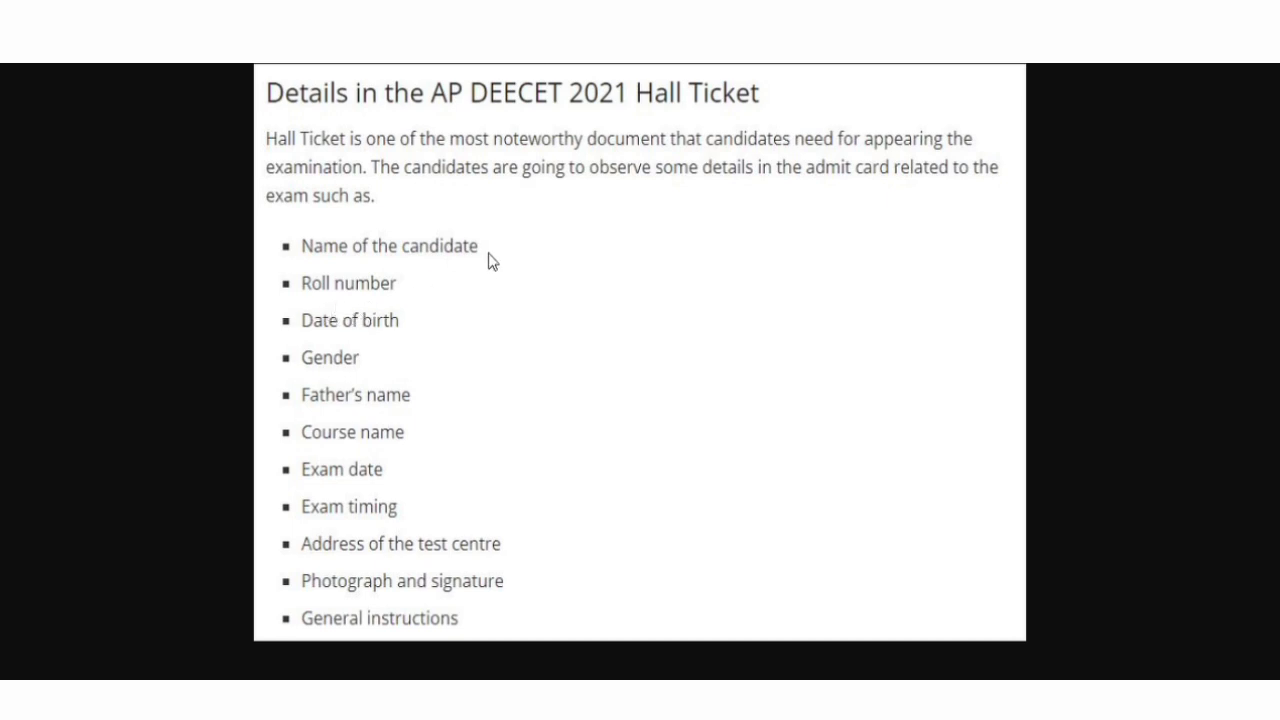
mouse_move(364, 392)
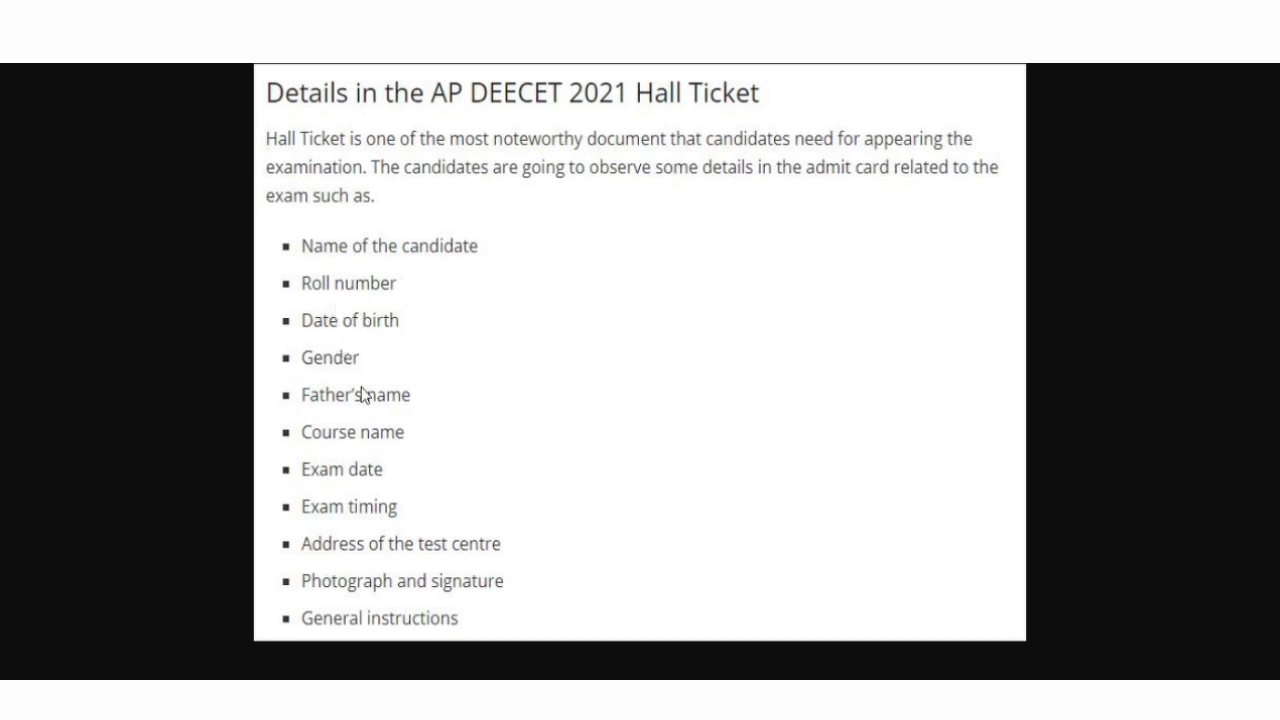
mouse_move(336, 468)
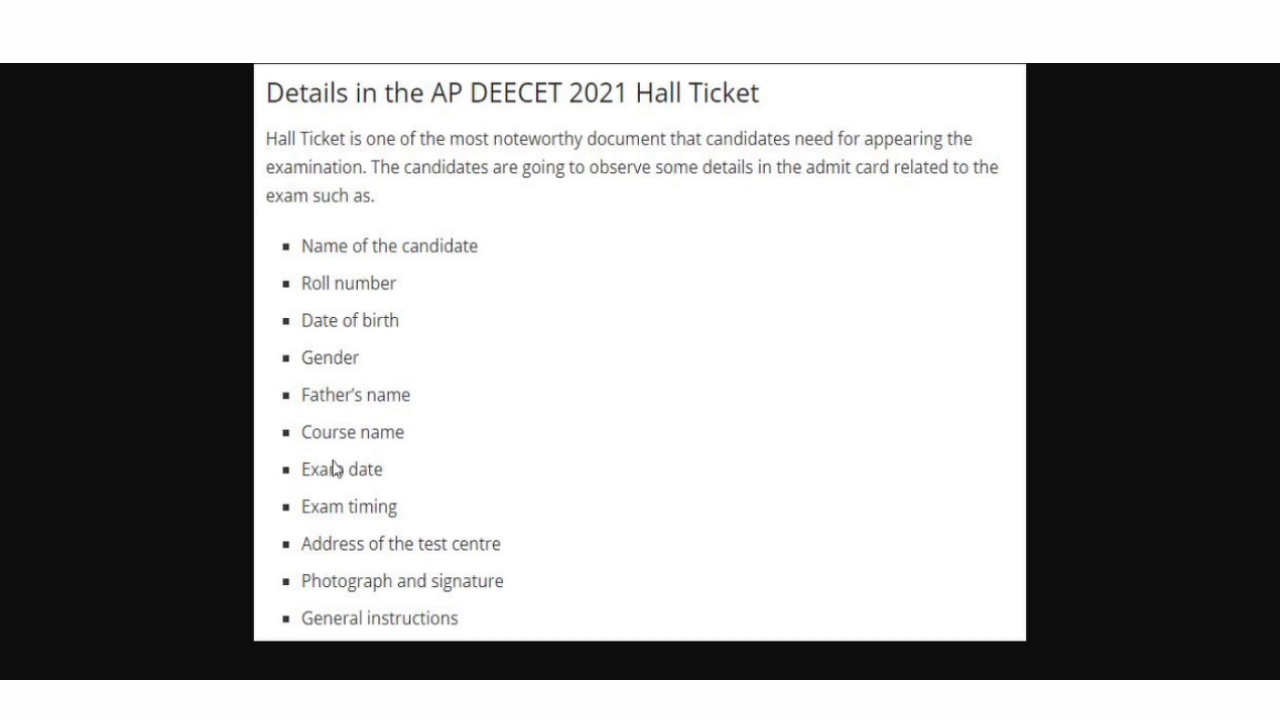
mouse_move(380, 578)
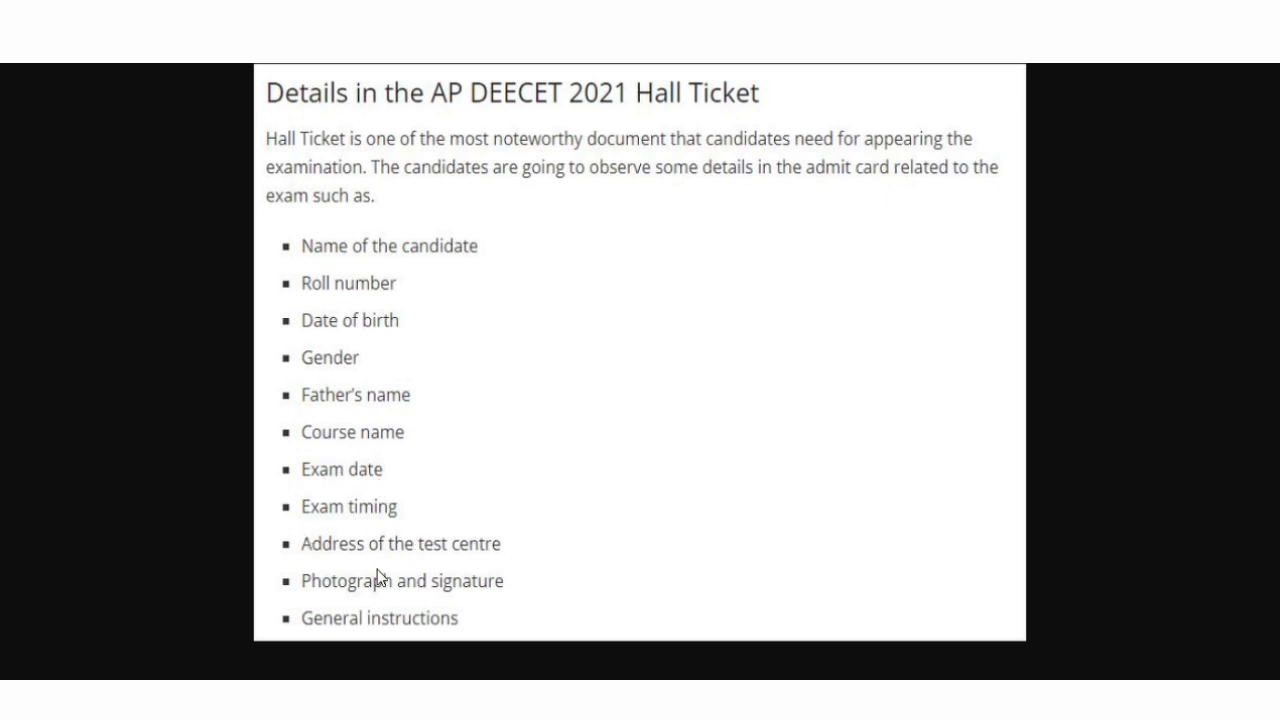
mouse_move(368, 600)
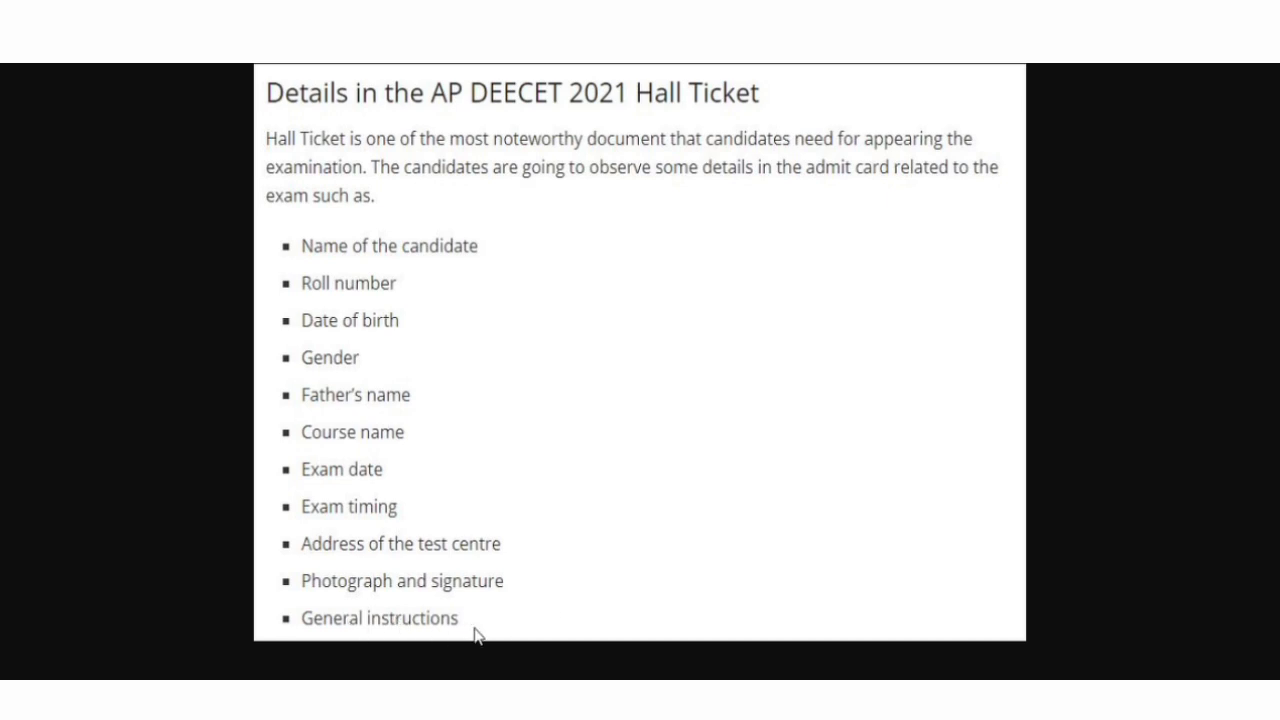
mouse_move(600, 516)
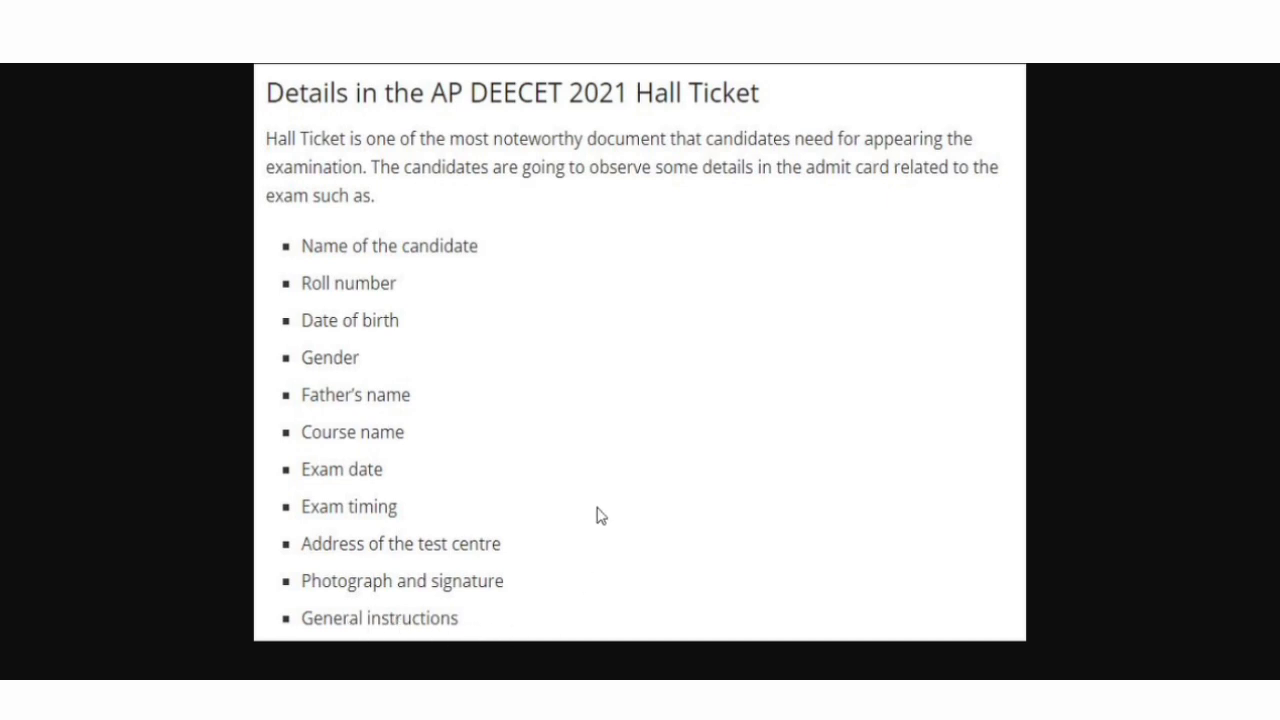
mouse_move(604, 482)
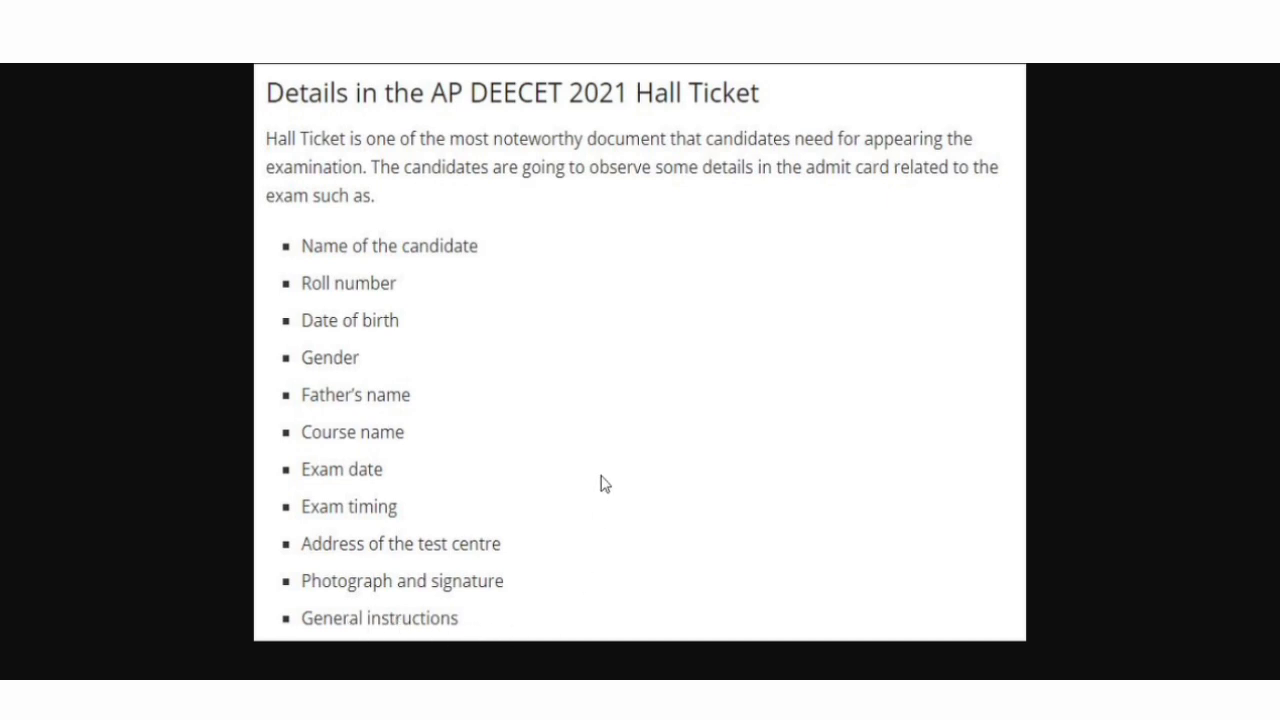
mouse_move(560, 272)
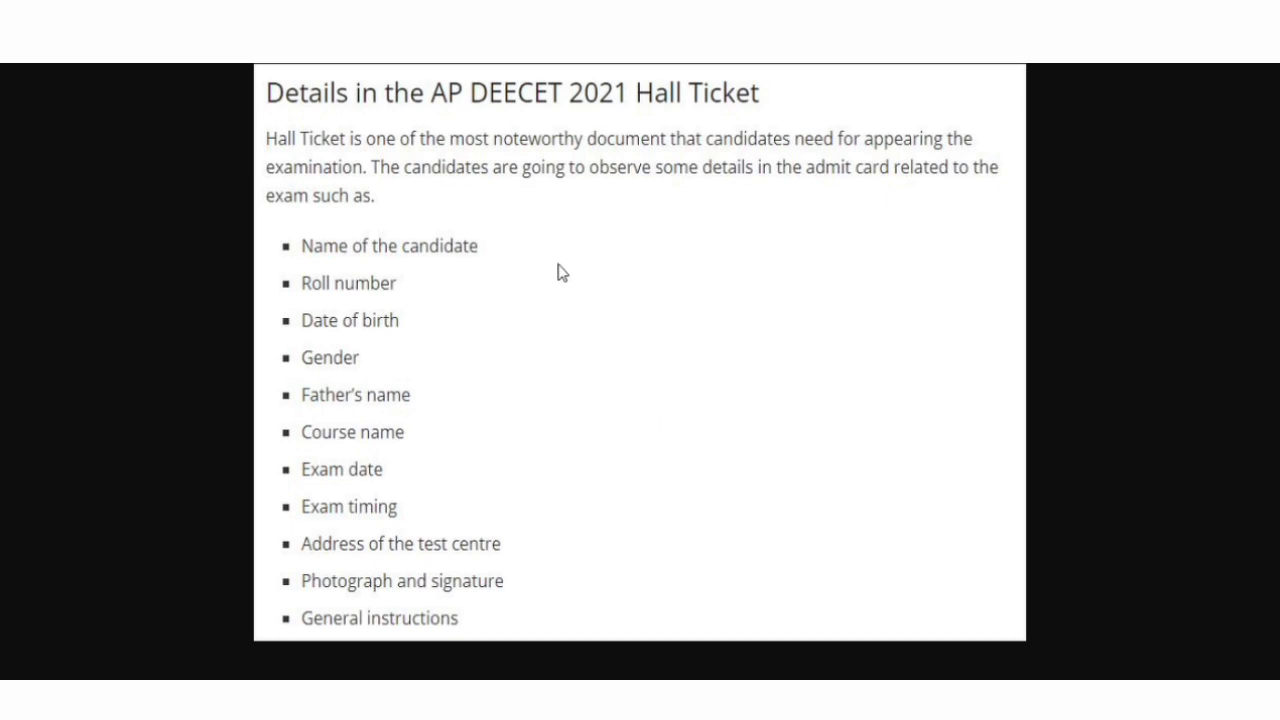